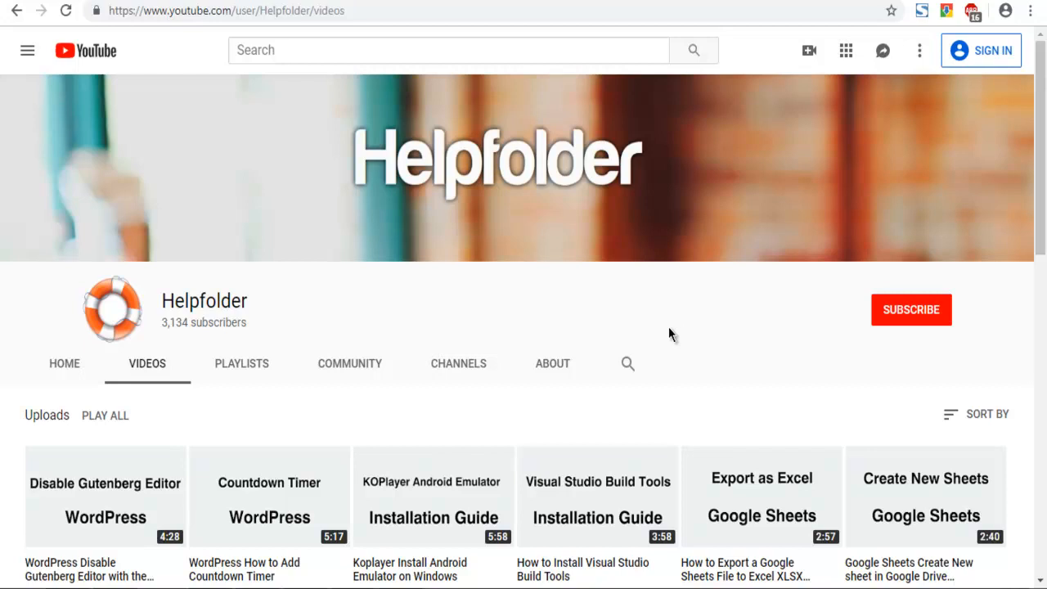
{"action": "mouse_move", "coordinate": [581, 154]}
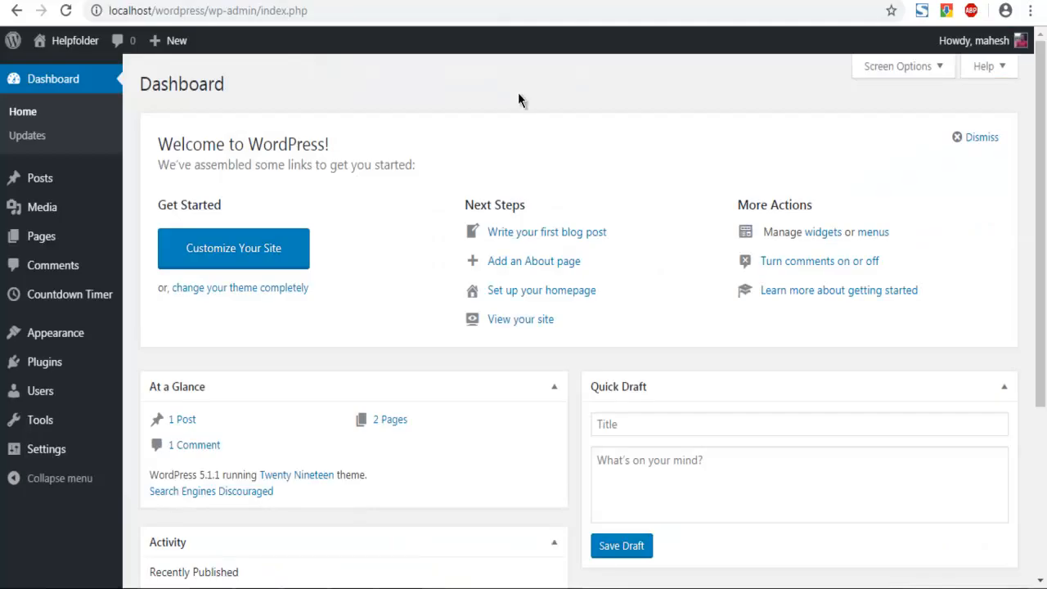
{"action": "mouse_move", "coordinate": [39, 178]}
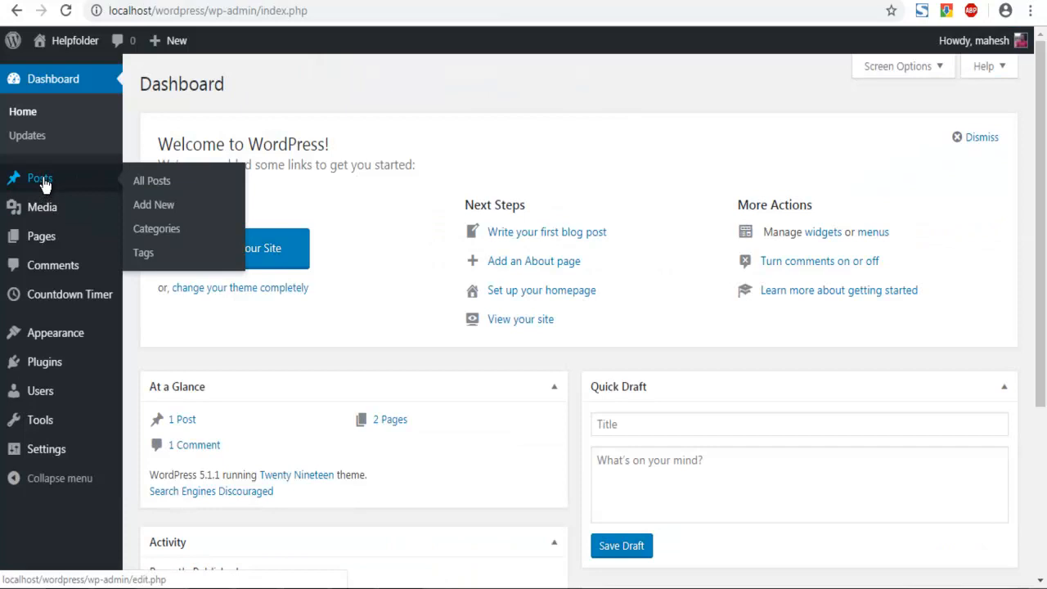
Step: Show the All Posts list with the single published 'Hello world!' post by mahesh
{"action": "left_click", "coordinate": [151, 180]}
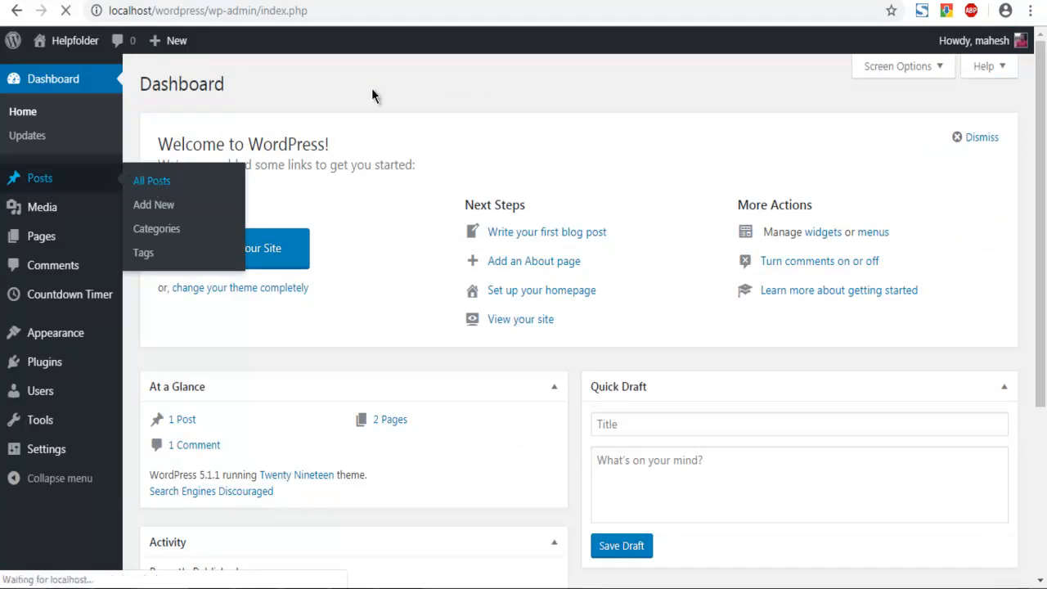
{"action": "mouse_move", "coordinate": [380, 77]}
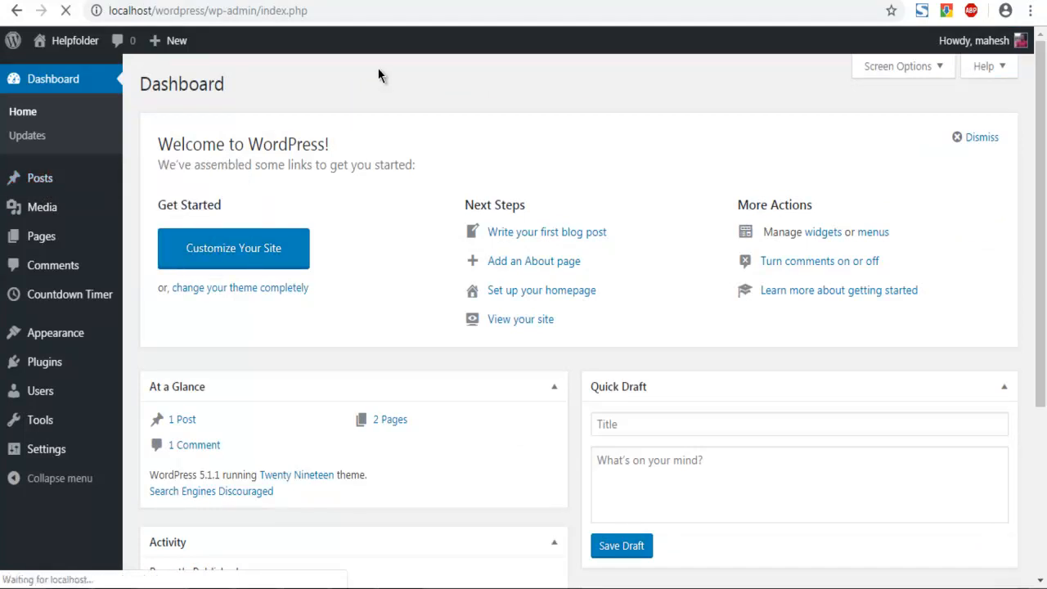
{"action": "mouse_move", "coordinate": [357, 89]}
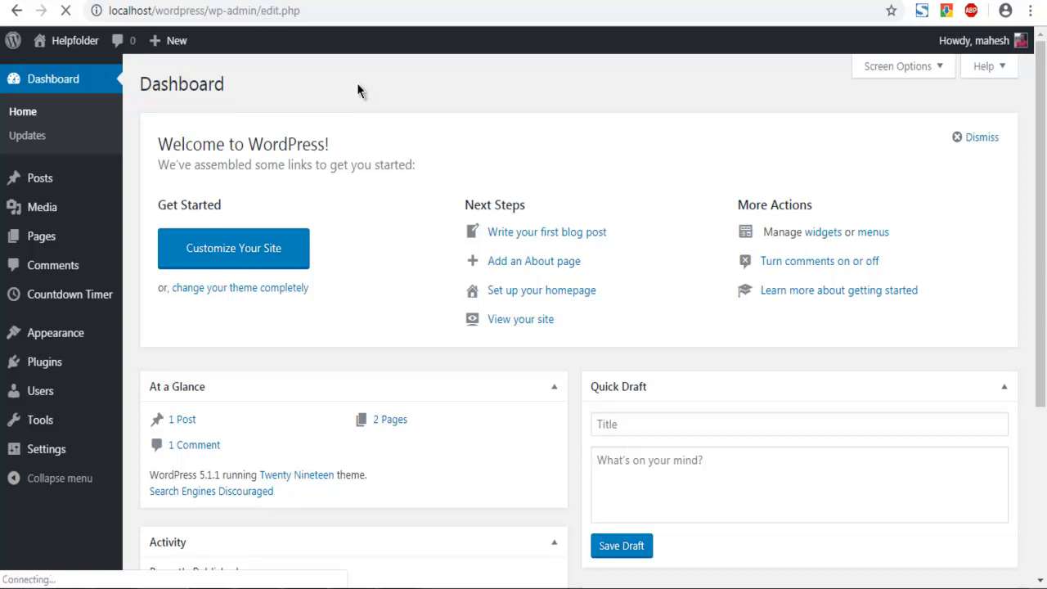
{"action": "left_click", "coordinate": [40, 176]}
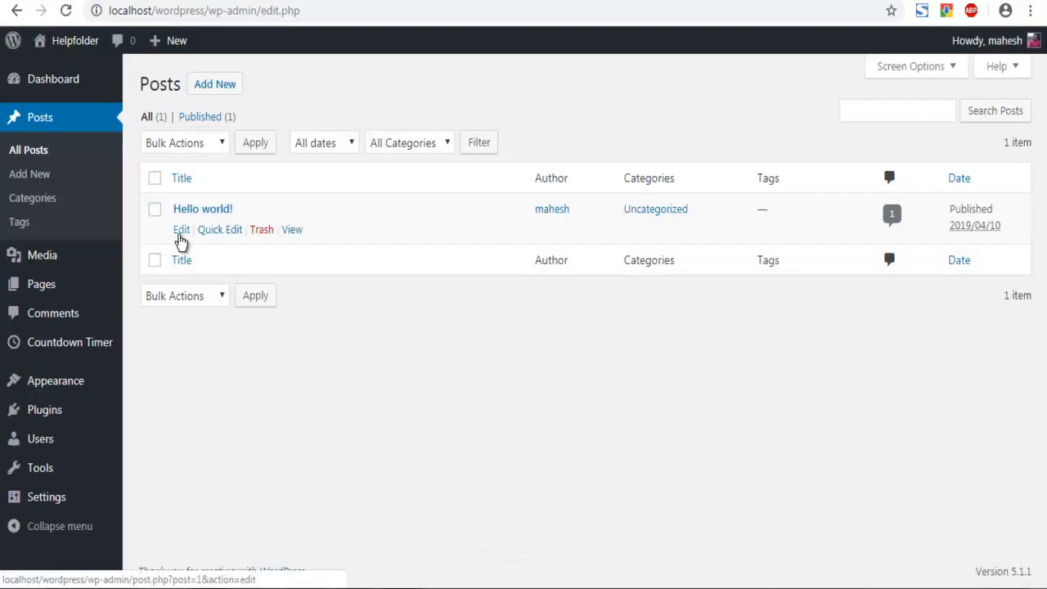
Step: Bring the 'Hello world!' post into the block editor for editing
{"action": "left_click", "coordinate": [180, 229]}
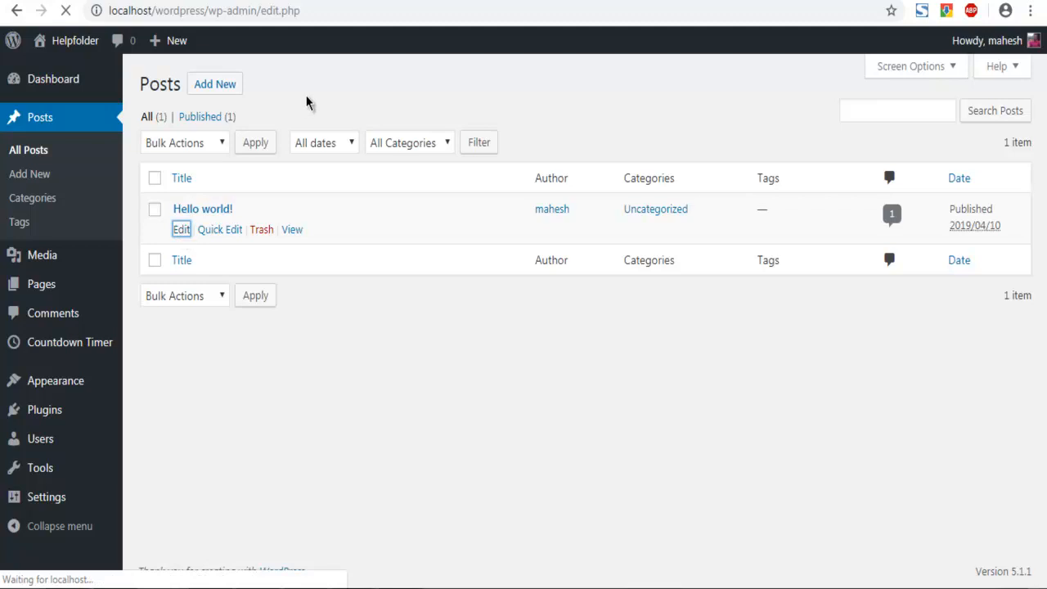
{"action": "left_click", "coordinate": [180, 229]}
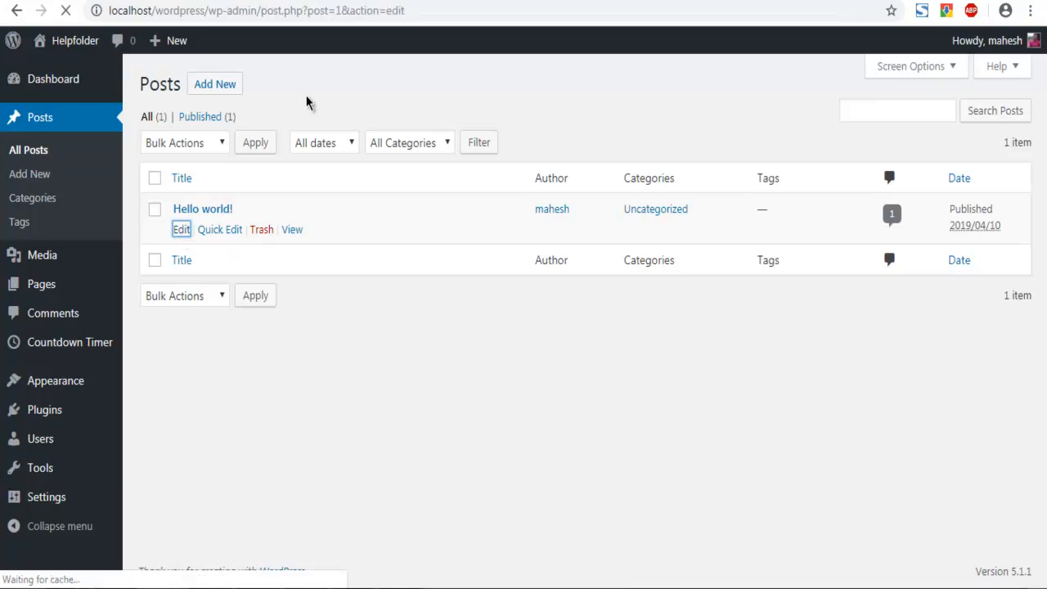
{"action": "left_click", "coordinate": [180, 229]}
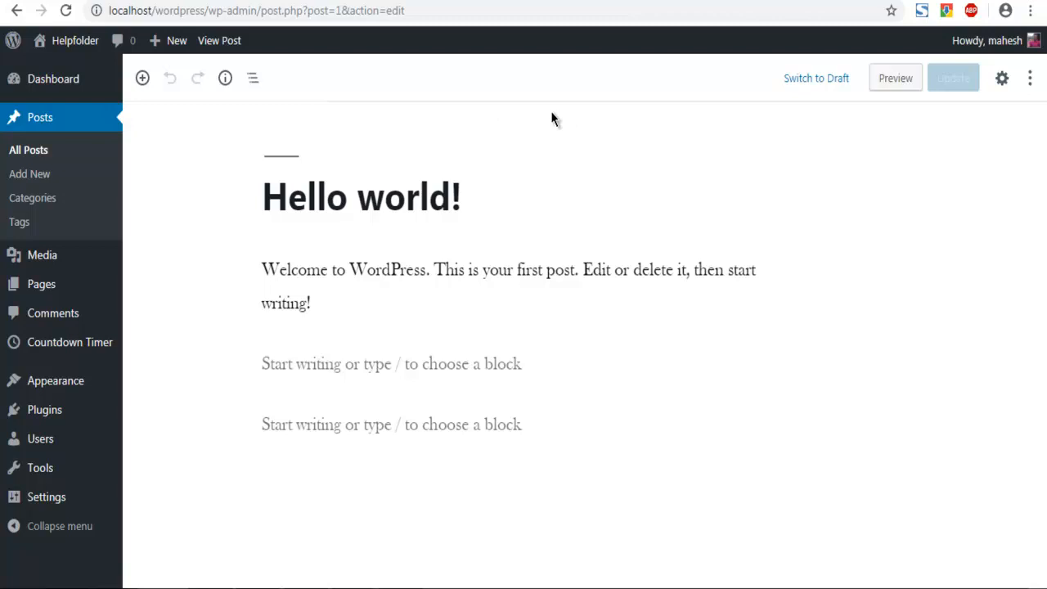
{"action": "mouse_move", "coordinate": [1008, 105]}
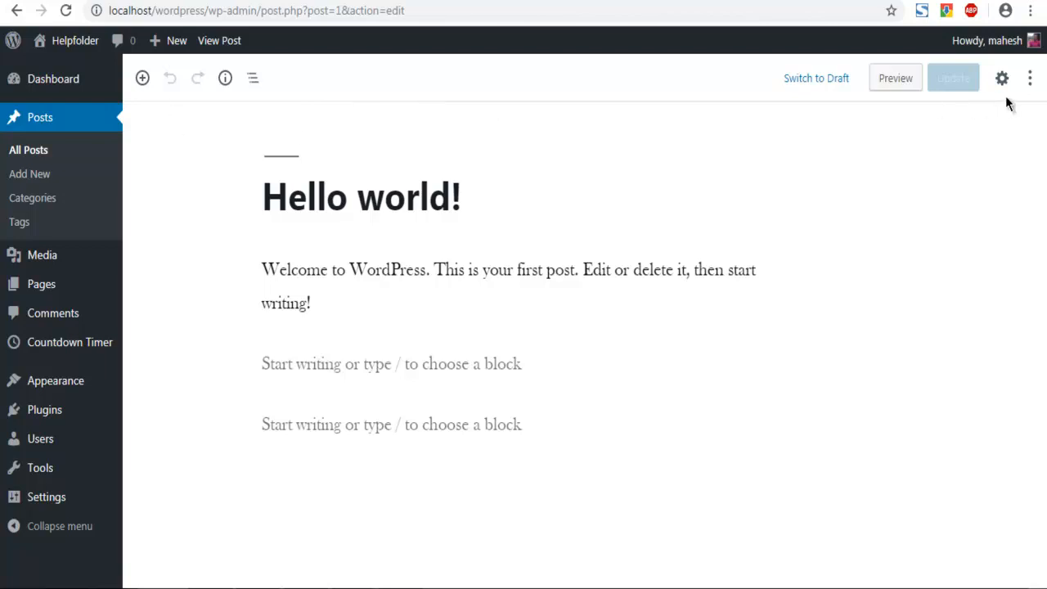
{"action": "left_click", "coordinate": [1030, 78]}
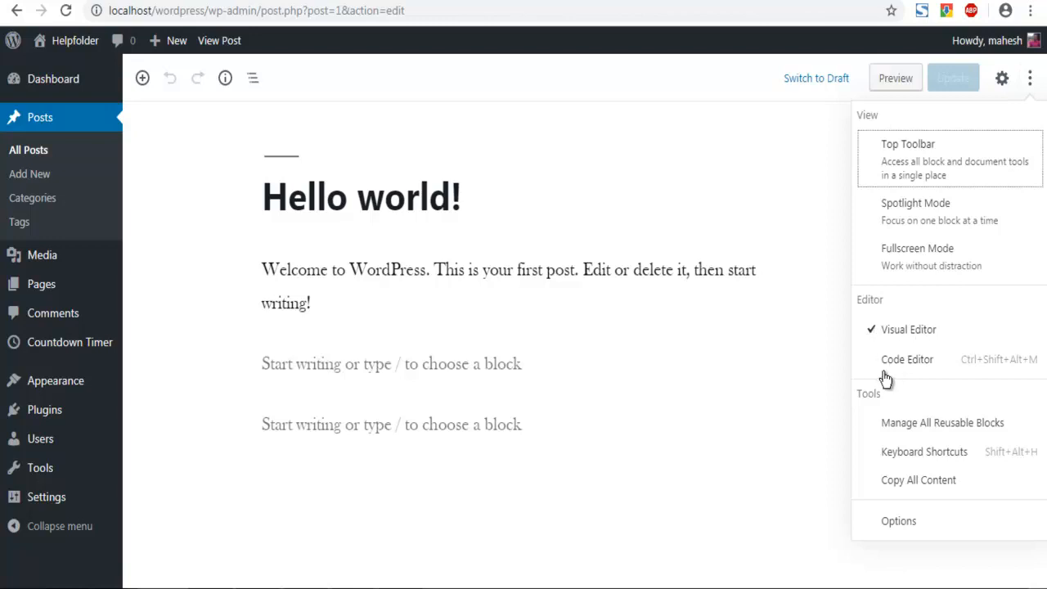
{"action": "mouse_move", "coordinate": [877, 363]}
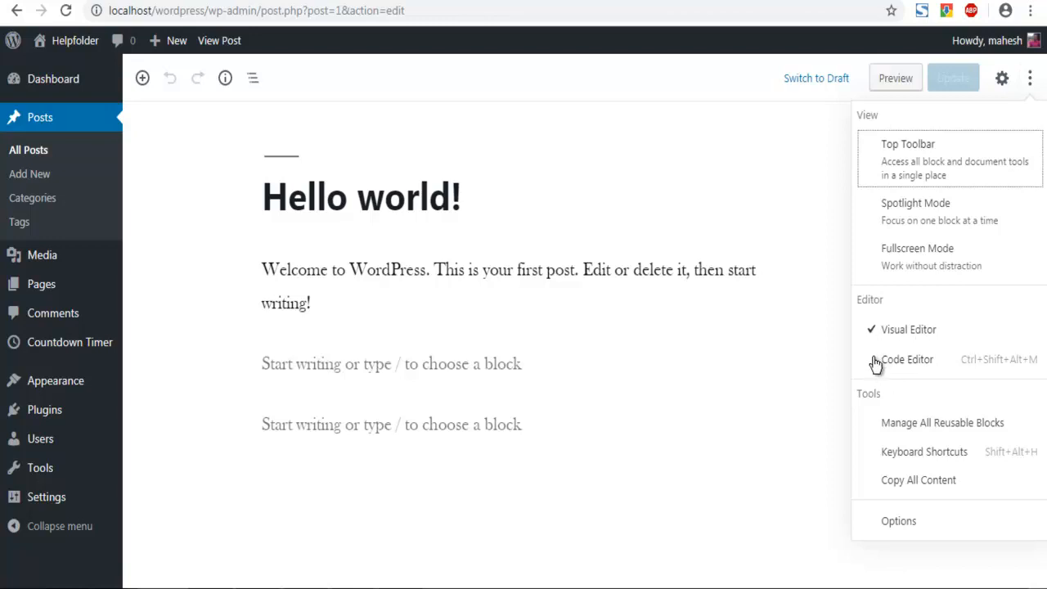
{"action": "mouse_move", "coordinate": [897, 337]}
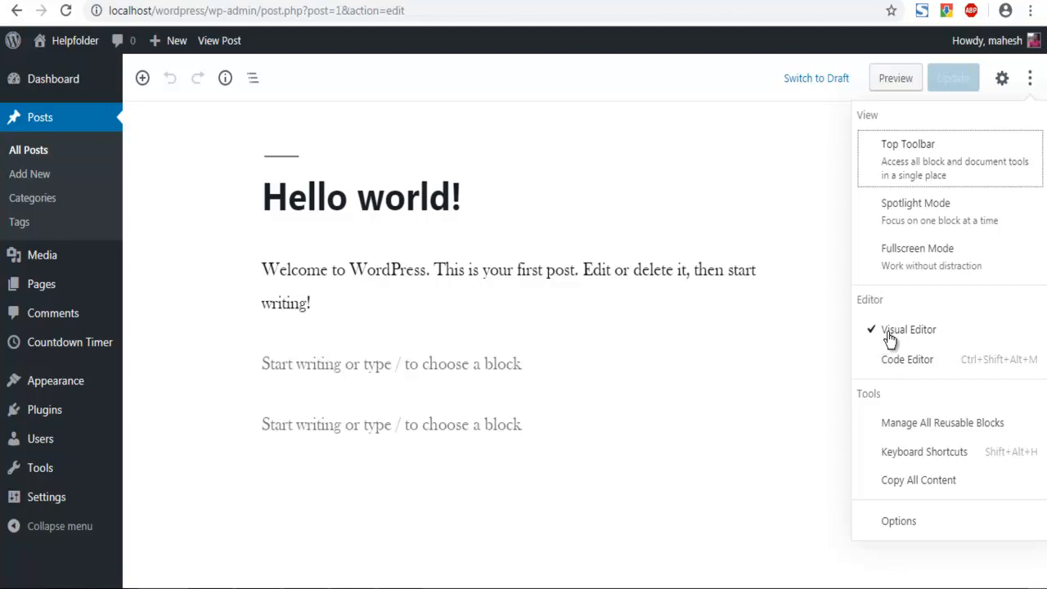
{"action": "left_click", "coordinate": [197, 284]}
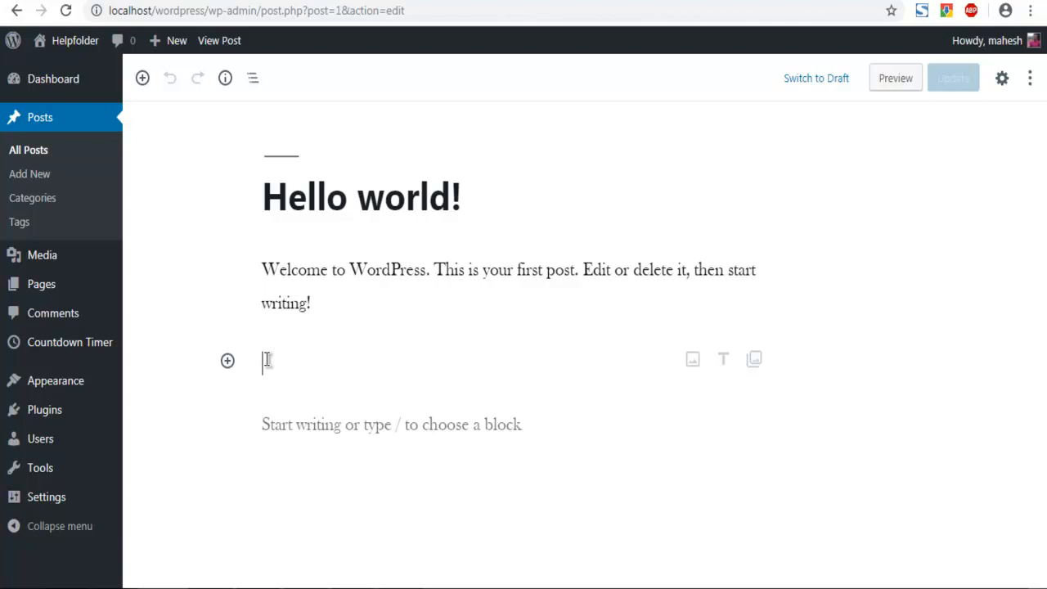
{"action": "type", "text": "/image"}
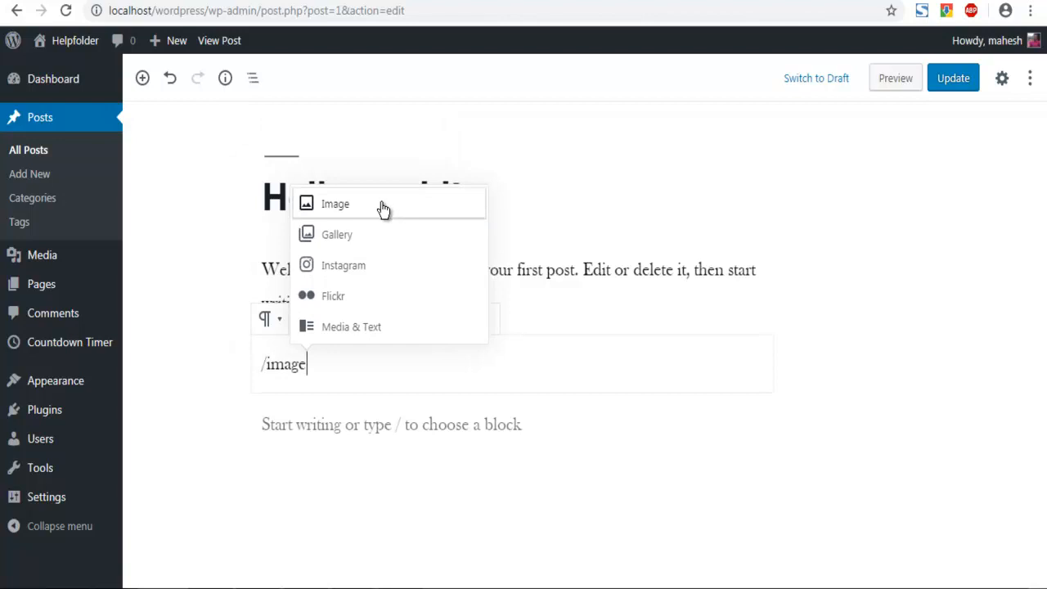
{"action": "mouse_move", "coordinate": [371, 298]}
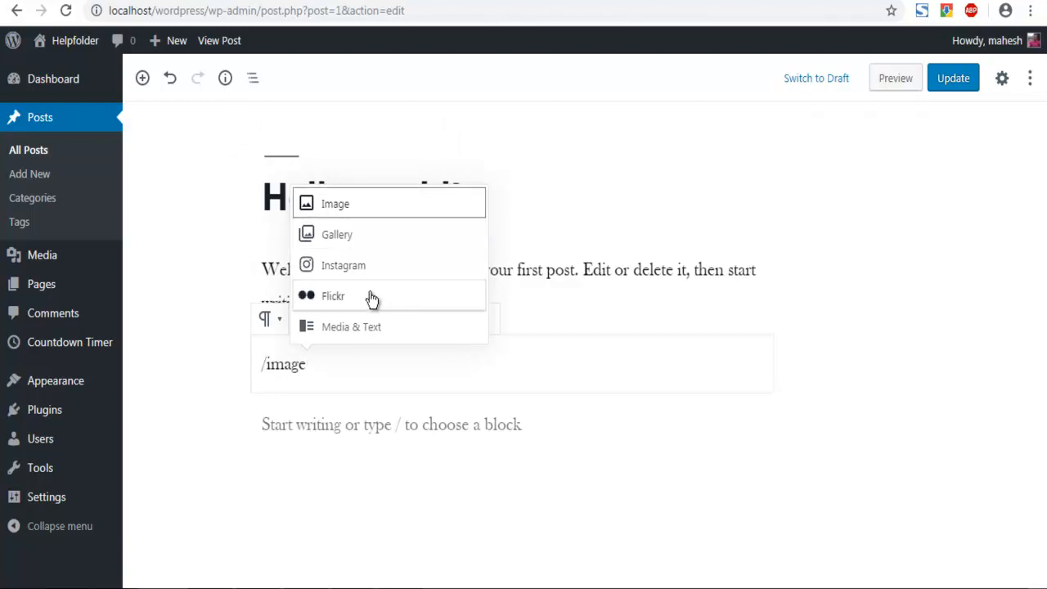
{"action": "mouse_move", "coordinate": [371, 333]}
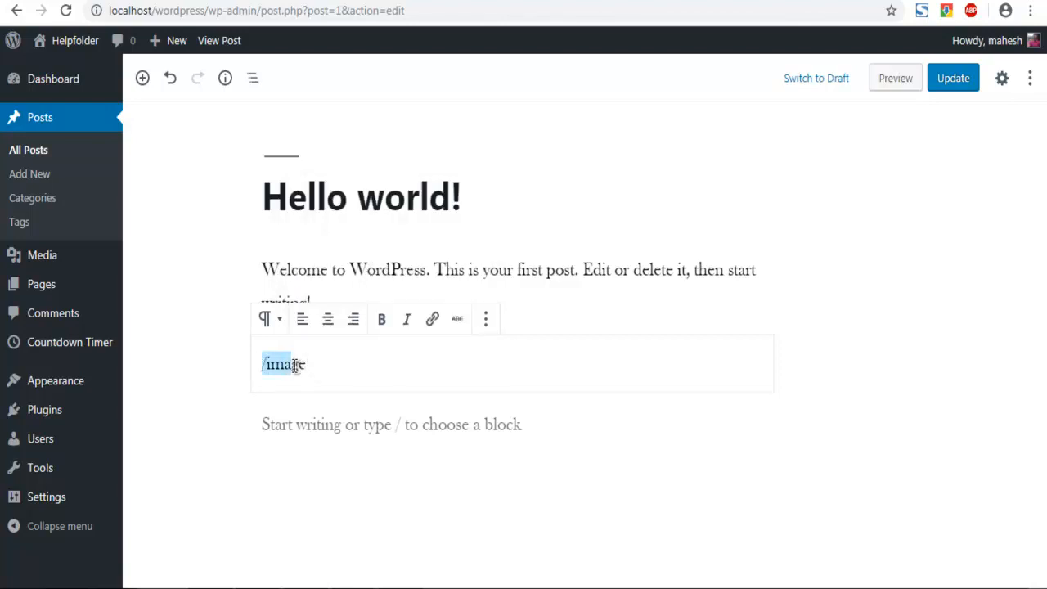
{"action": "left_click", "coordinate": [324, 363]}
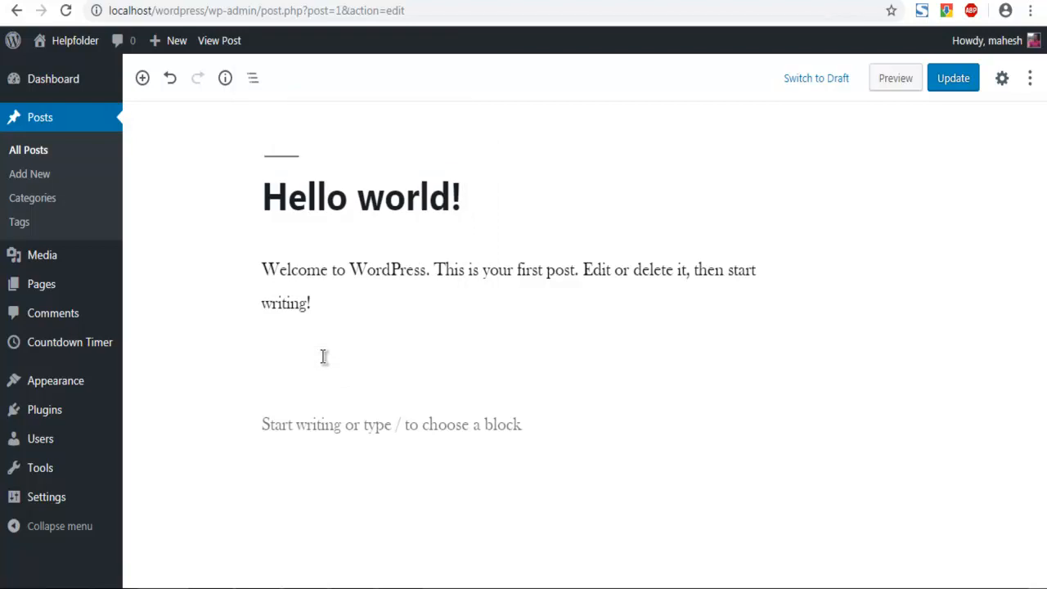
{"action": "mouse_move", "coordinate": [230, 363]}
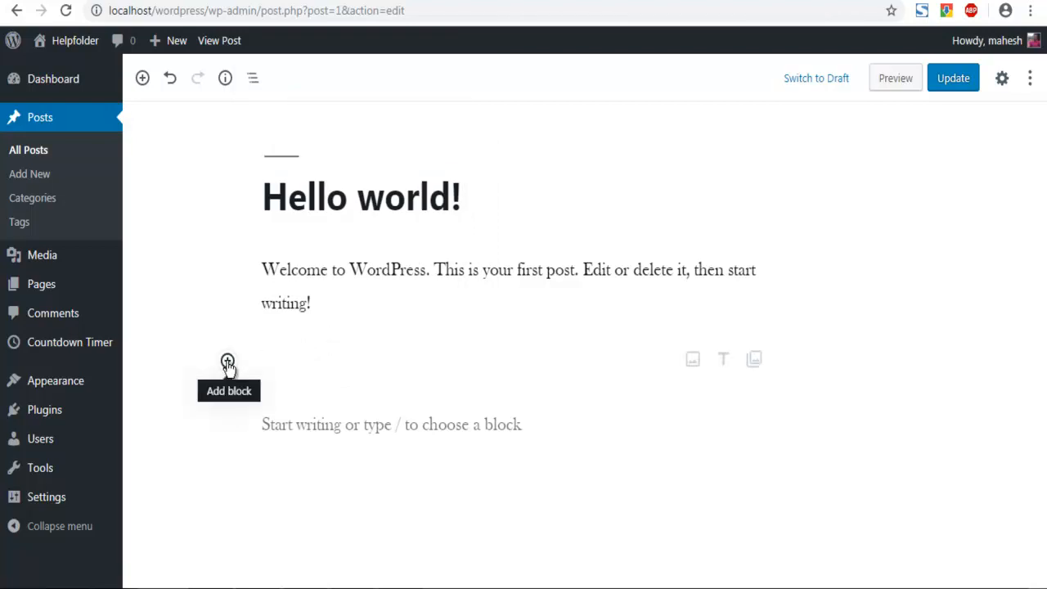
Step: Browse the block inserter's Most Used blocks, leaving an empty paragraph block in the post
{"action": "left_click", "coordinate": [227, 361]}
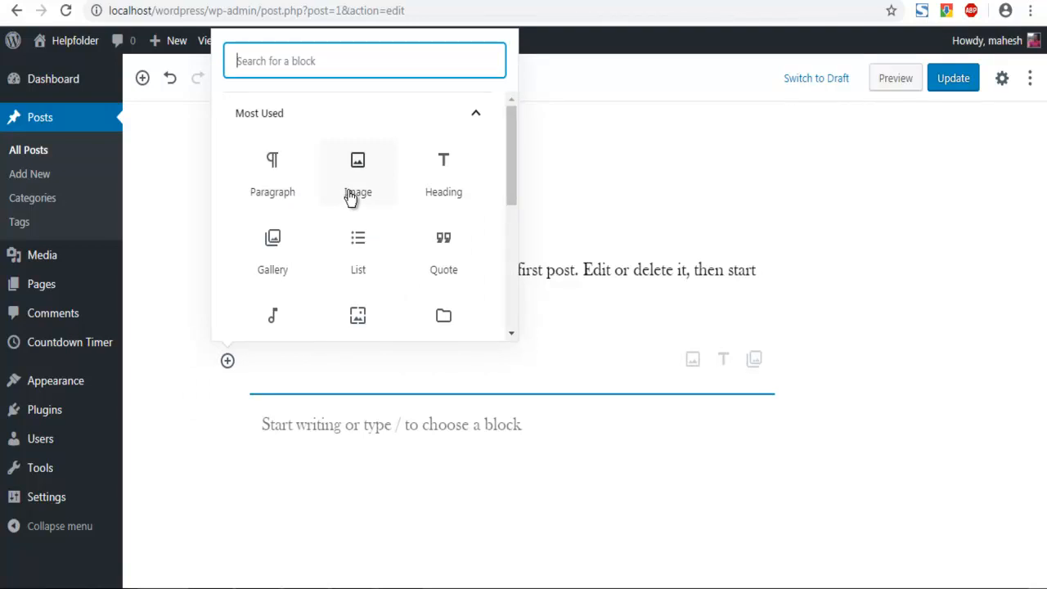
{"action": "mouse_move", "coordinate": [692, 360]}
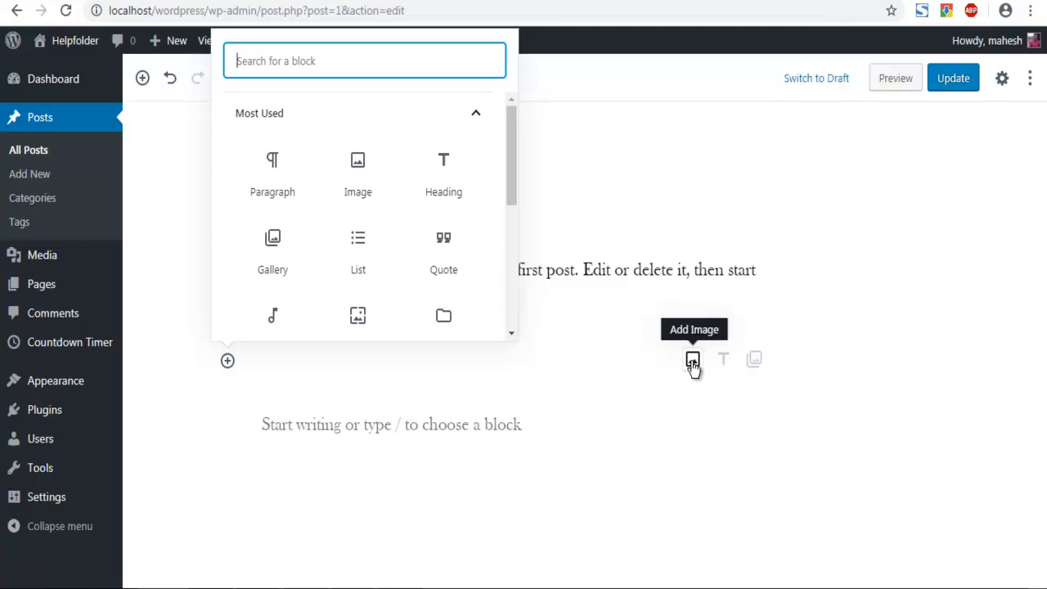
{"action": "mouse_move", "coordinate": [756, 363]}
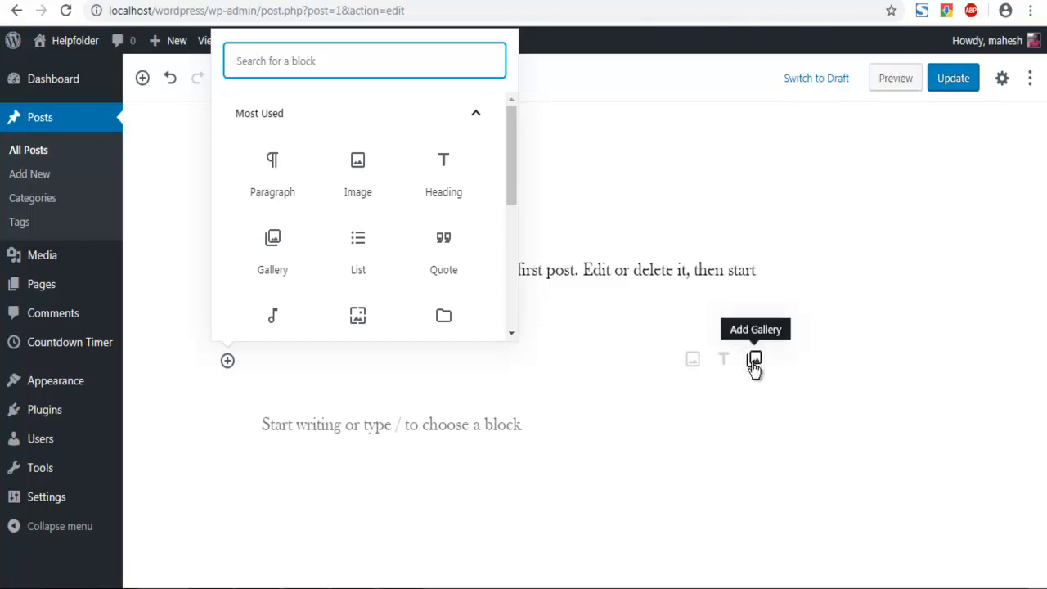
{"action": "mouse_move", "coordinate": [723, 363]}
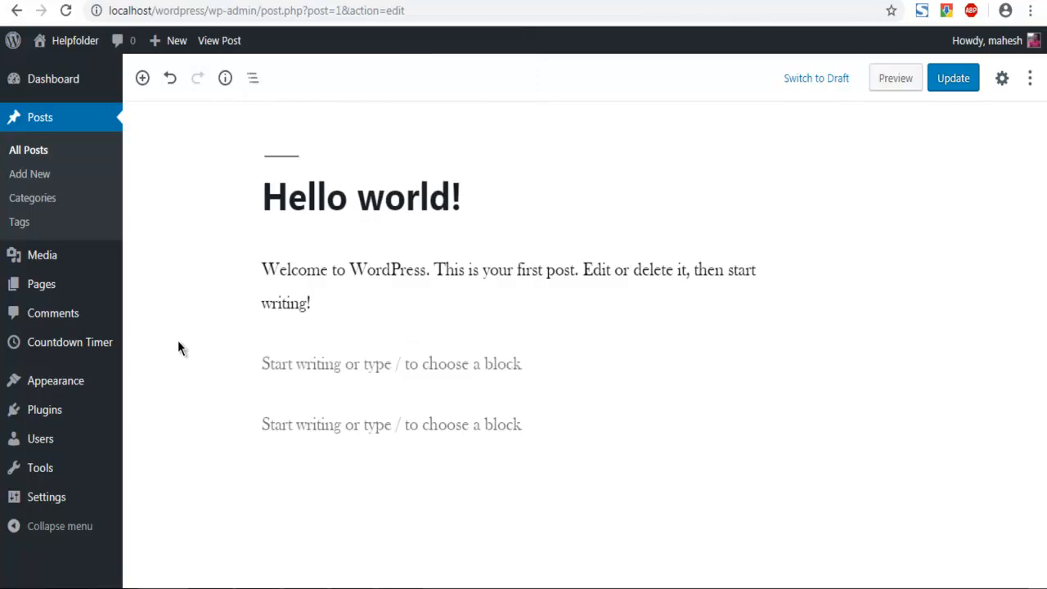
{"action": "mouse_move", "coordinate": [164, 232]}
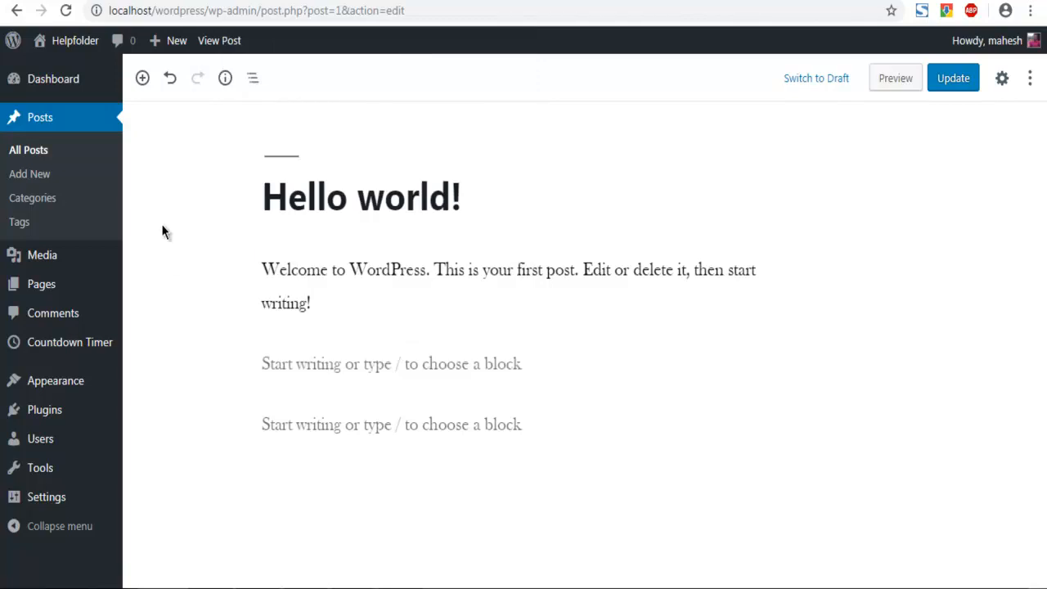
{"action": "mouse_move", "coordinate": [143, 78]}
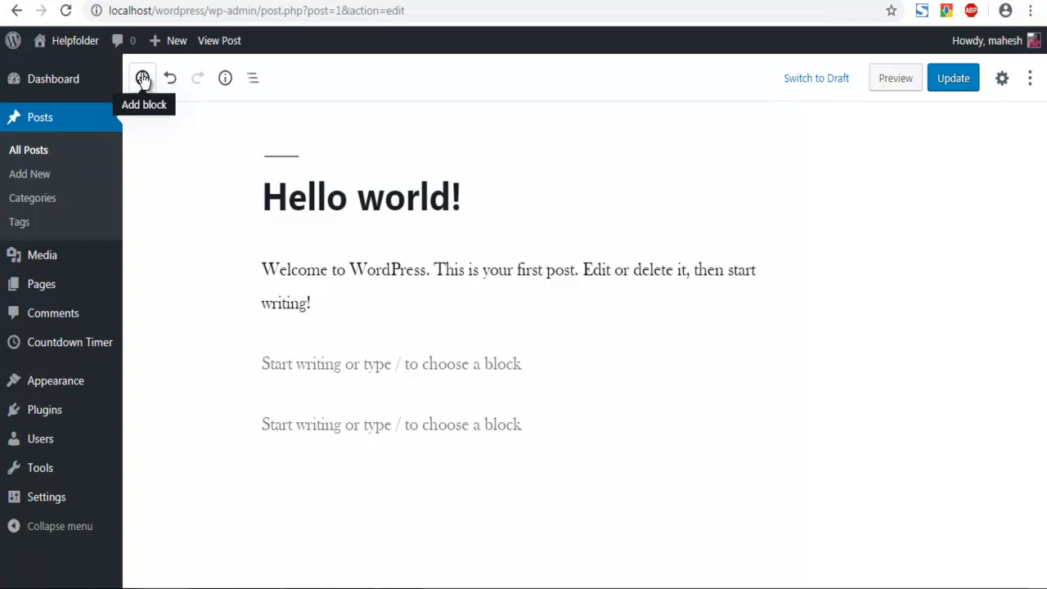
{"action": "left_click", "coordinate": [141, 79]}
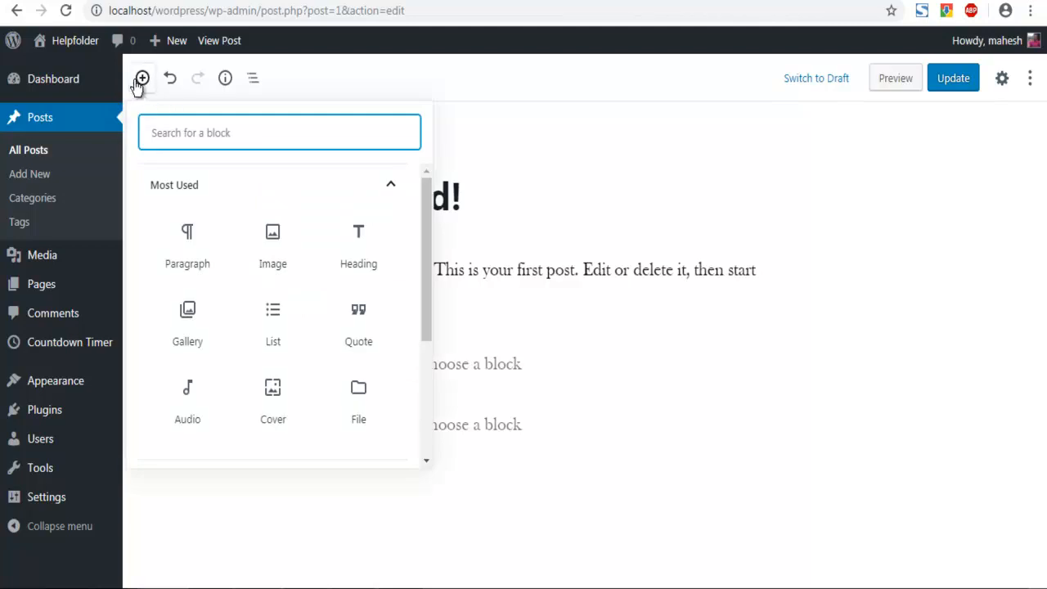
{"action": "mouse_move", "coordinate": [225, 156]}
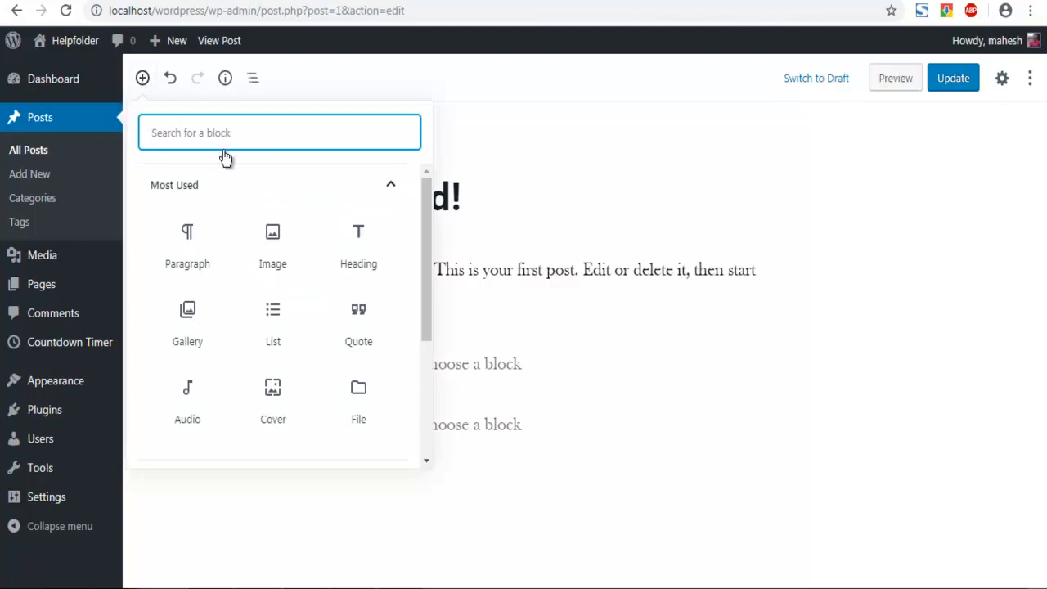
{"action": "mouse_move", "coordinate": [262, 245]}
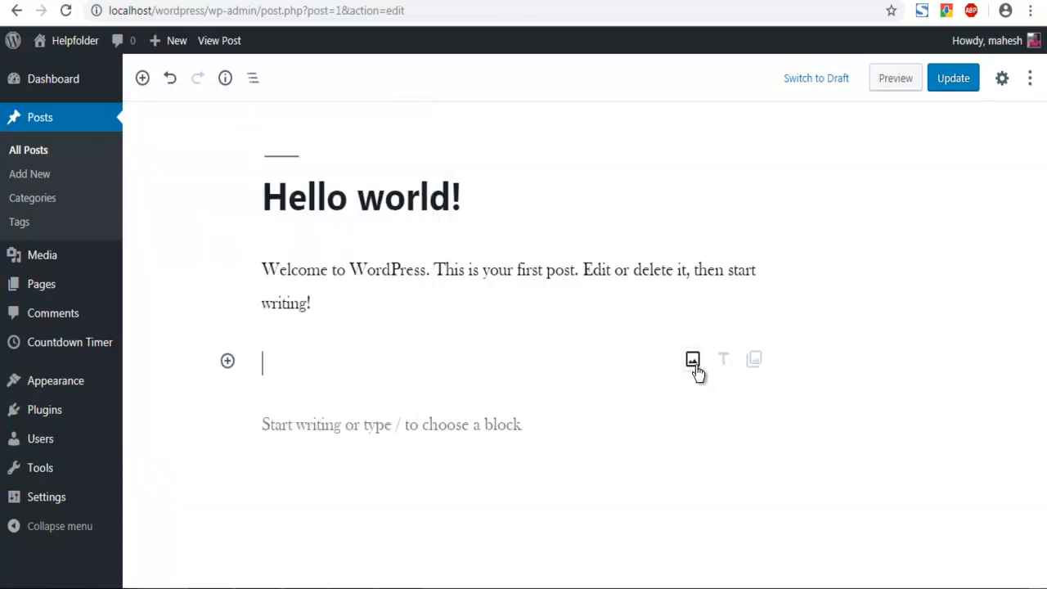
{"action": "mouse_move", "coordinate": [602, 40]}
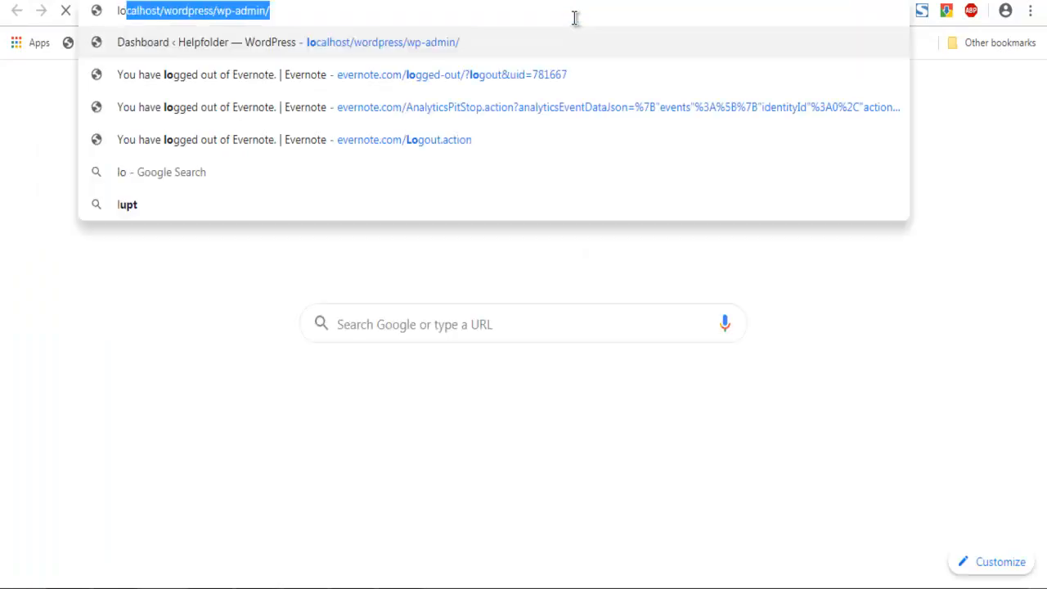
Step: Search 'lorem ipsum', generate paragraphs on lipsum.com and select the first three
{"action": "type", "text": "lorem ipsum"}
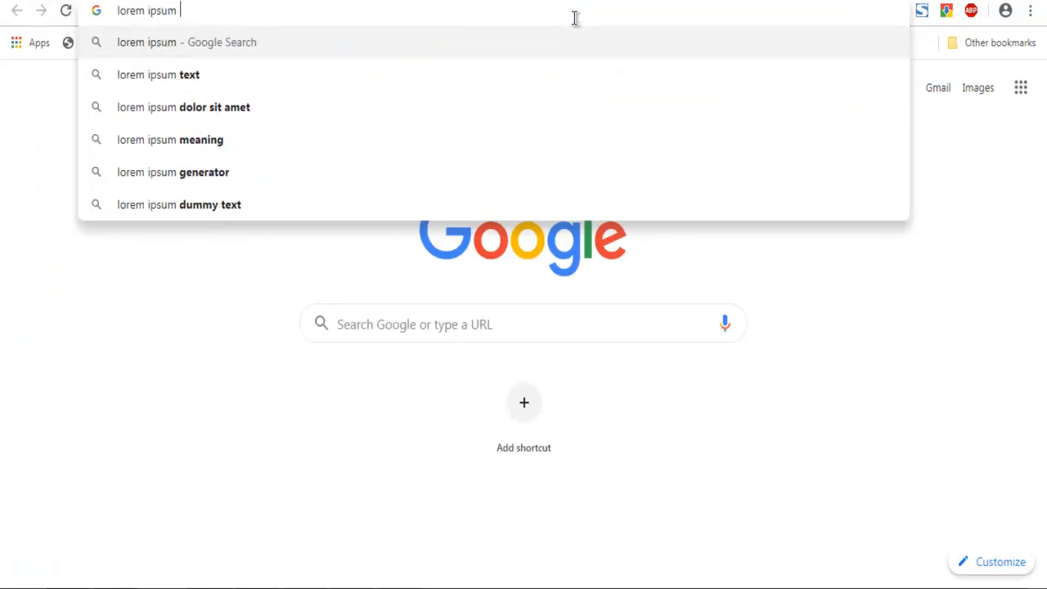
{"action": "left_click", "coordinate": [160, 76]}
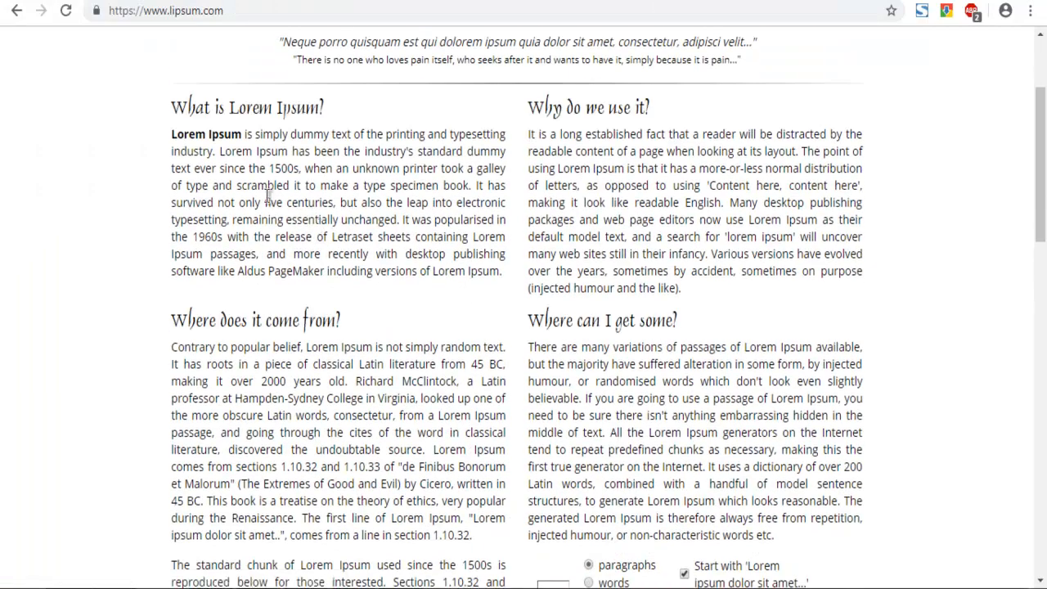
{"action": "scroll", "scroll_direction": "down", "scroll_amount": 3}
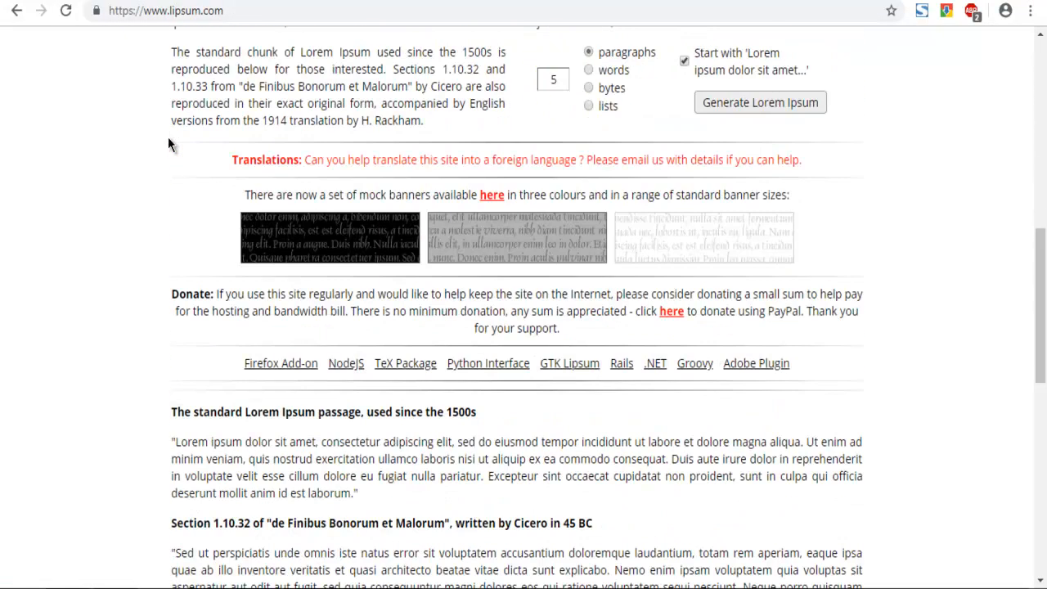
{"action": "mouse_move", "coordinate": [639, 92]}
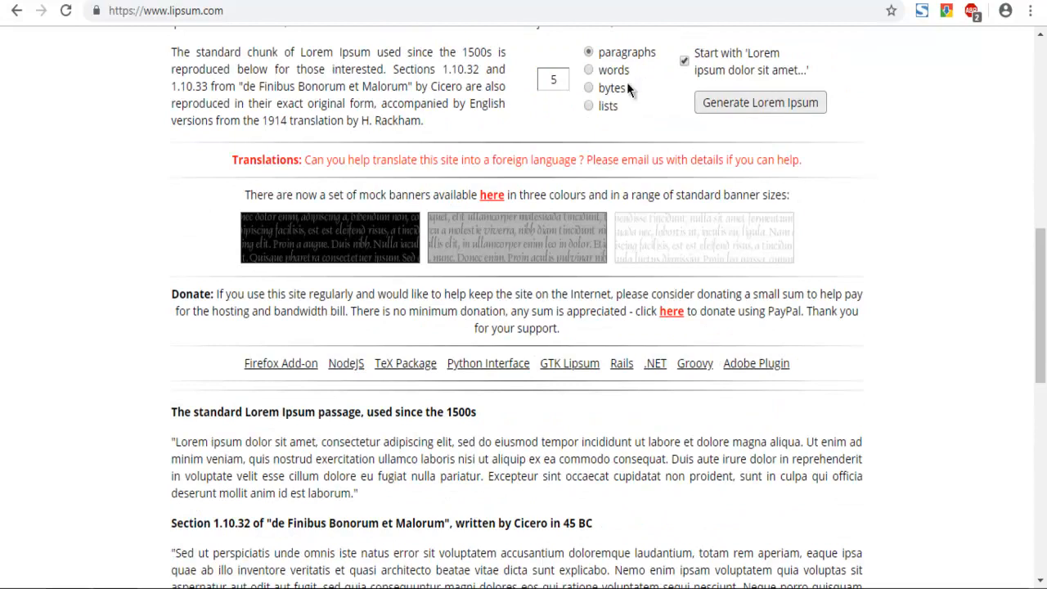
{"action": "left_click", "coordinate": [760, 102]}
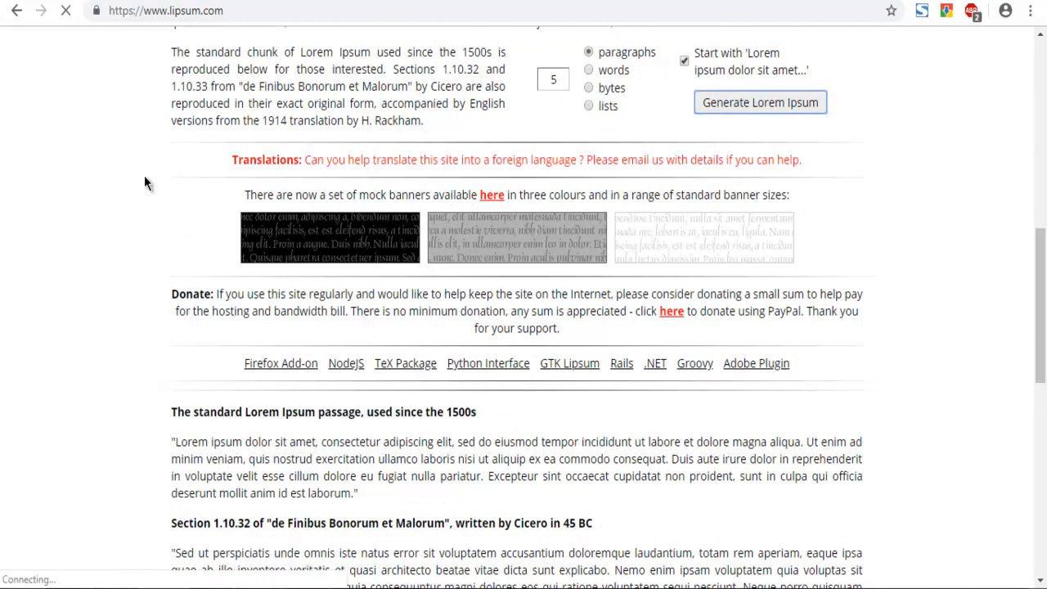
{"action": "left_click", "coordinate": [760, 102]}
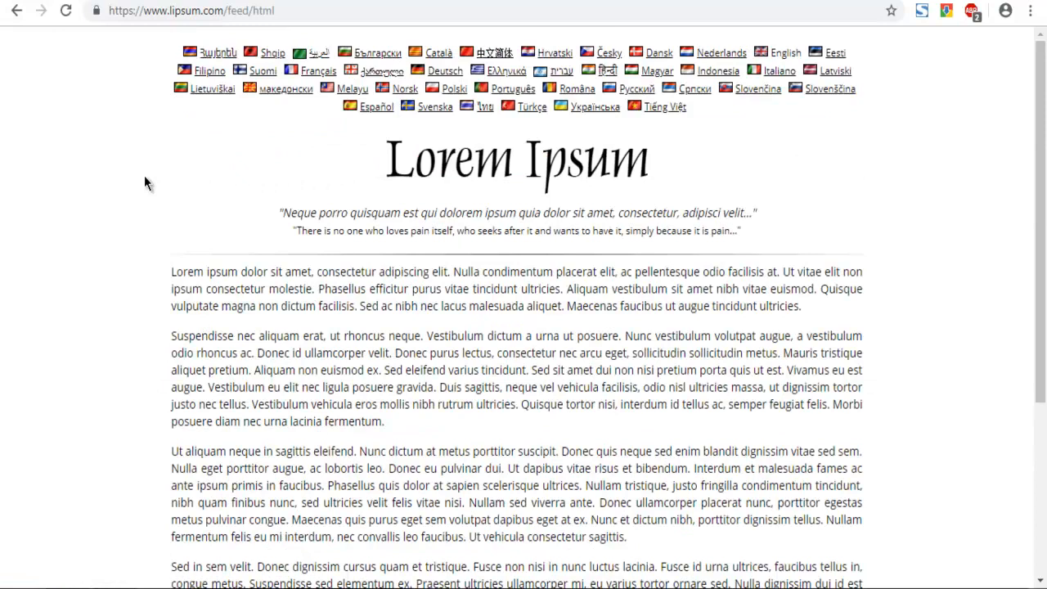
{"action": "left_click_drag", "start_coordinate": [170, 272], "coordinate": [576, 520]}
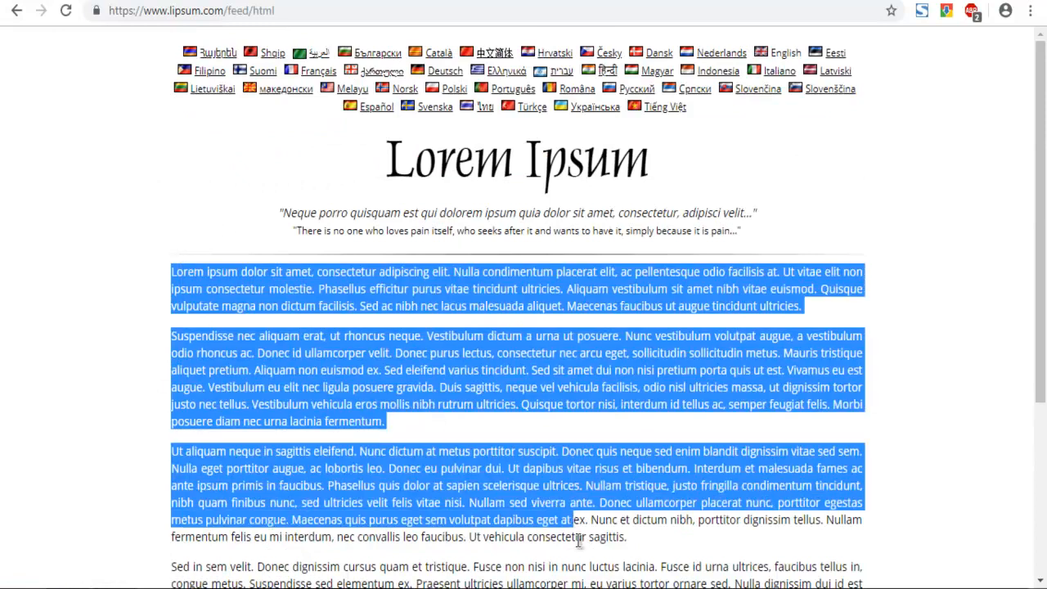
{"action": "scroll", "scroll_direction": "down", "scroll_amount": 3}
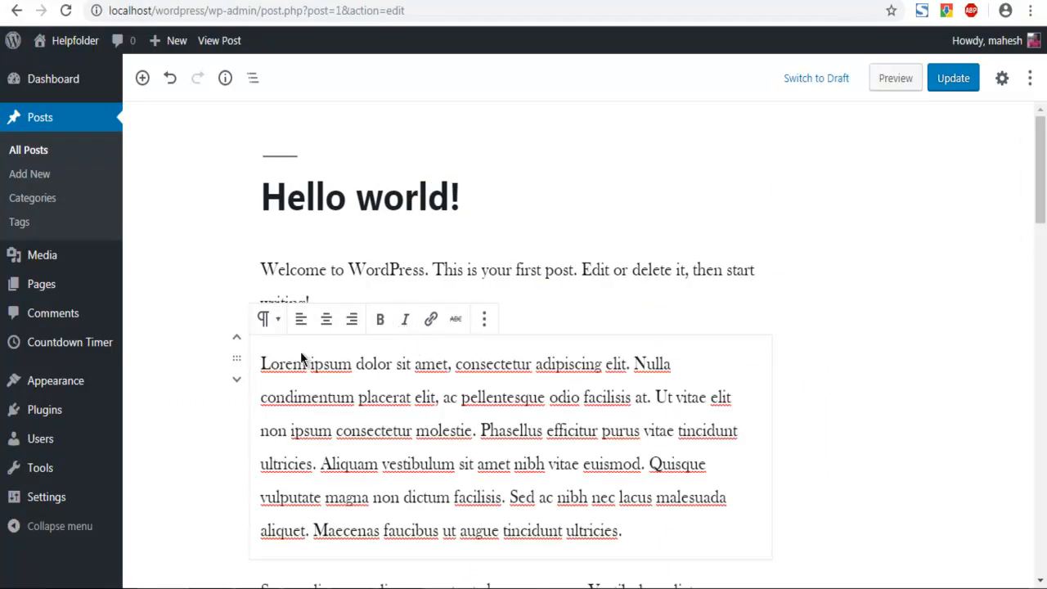
Step: Paste the Lorem Ipsum text and add an empty Image block after its first paragraph
{"action": "scroll", "scroll_direction": "down", "scroll_amount": 3}
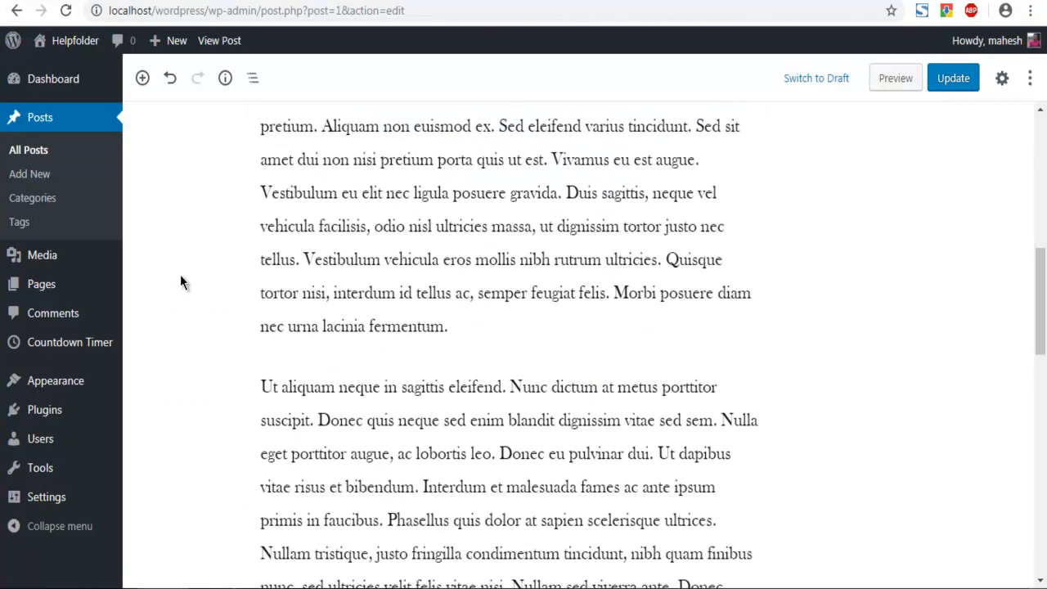
{"action": "scroll", "scroll_direction": "down", "scroll_amount": 3}
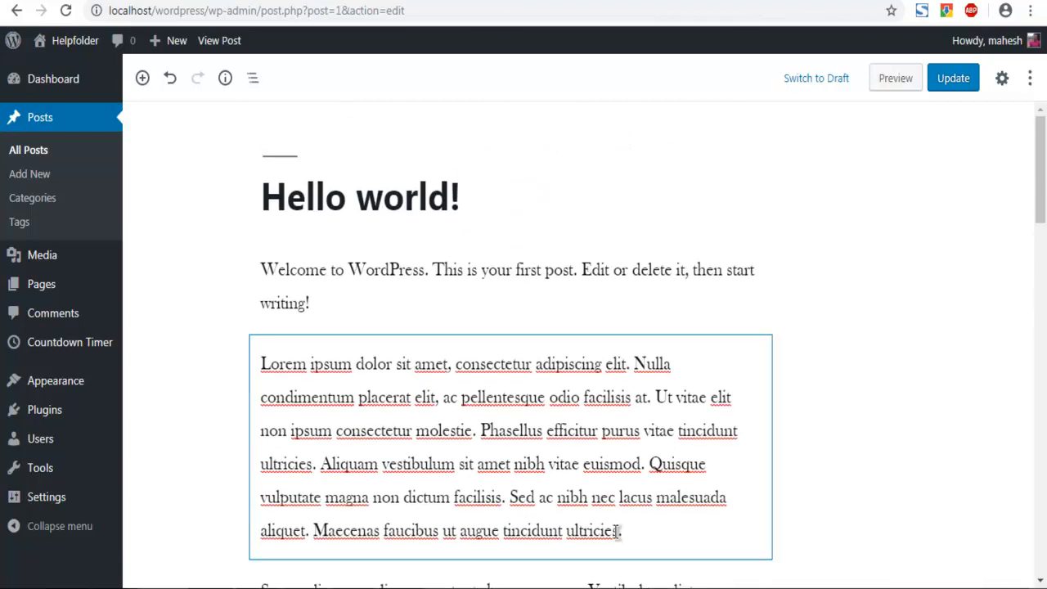
{"action": "left_click", "coordinate": [625, 527]}
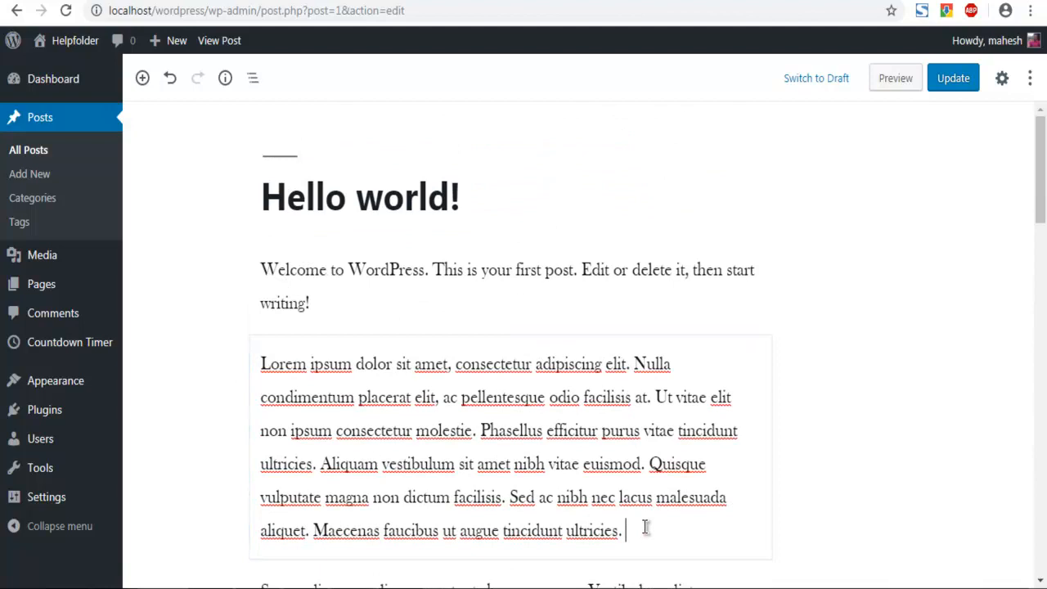
{"action": "scroll", "scroll_direction": "down", "scroll_amount": 3}
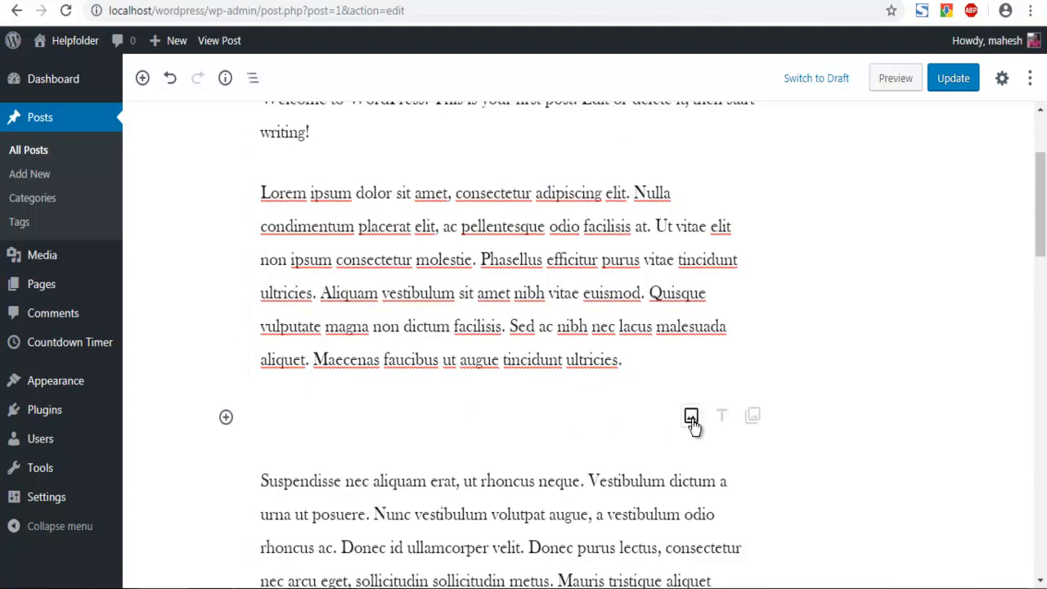
{"action": "mouse_move", "coordinate": [691, 417]}
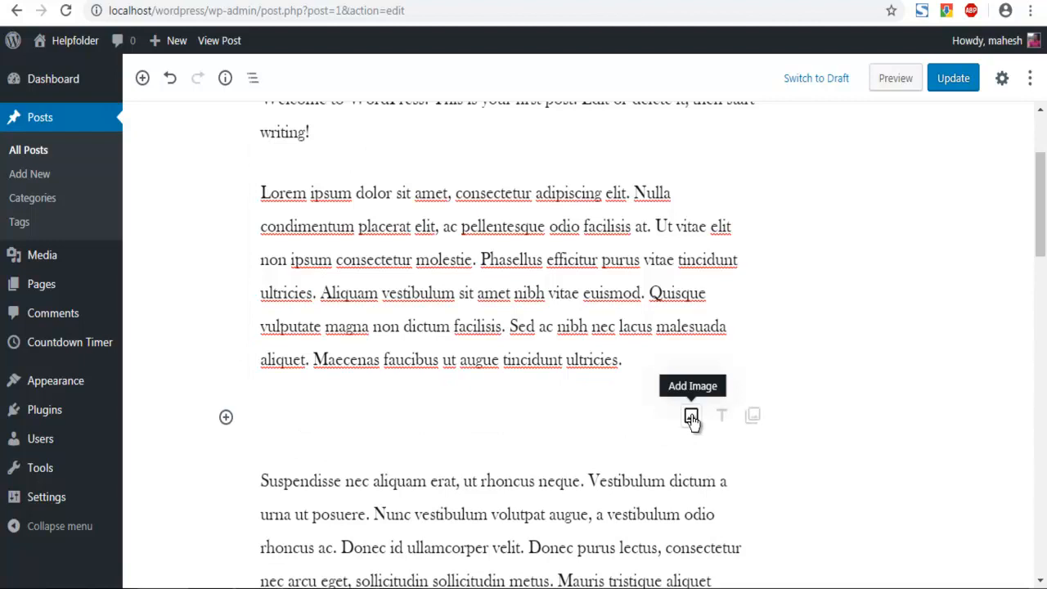
{"action": "left_click", "coordinate": [689, 417]}
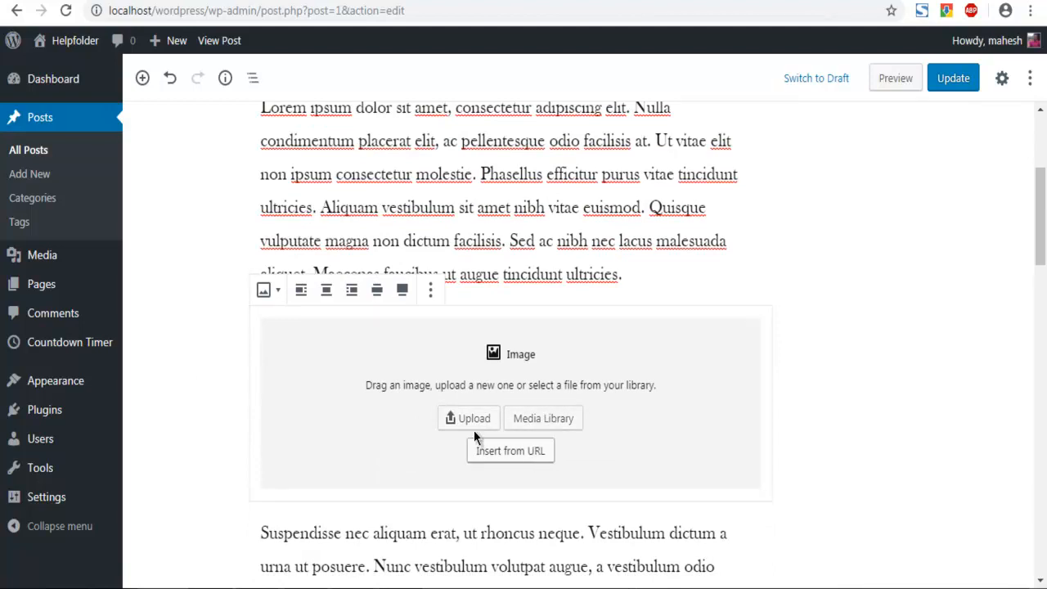
Step: Upload the b44 beach sunset photo into the Image block
{"action": "left_click", "coordinate": [468, 419]}
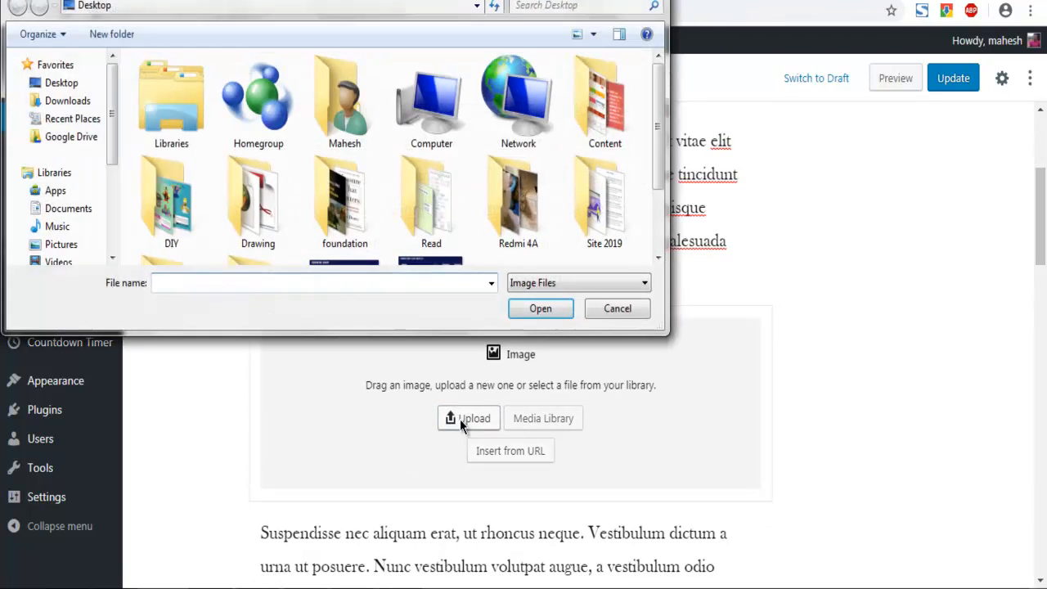
{"action": "left_click", "coordinate": [517, 199]}
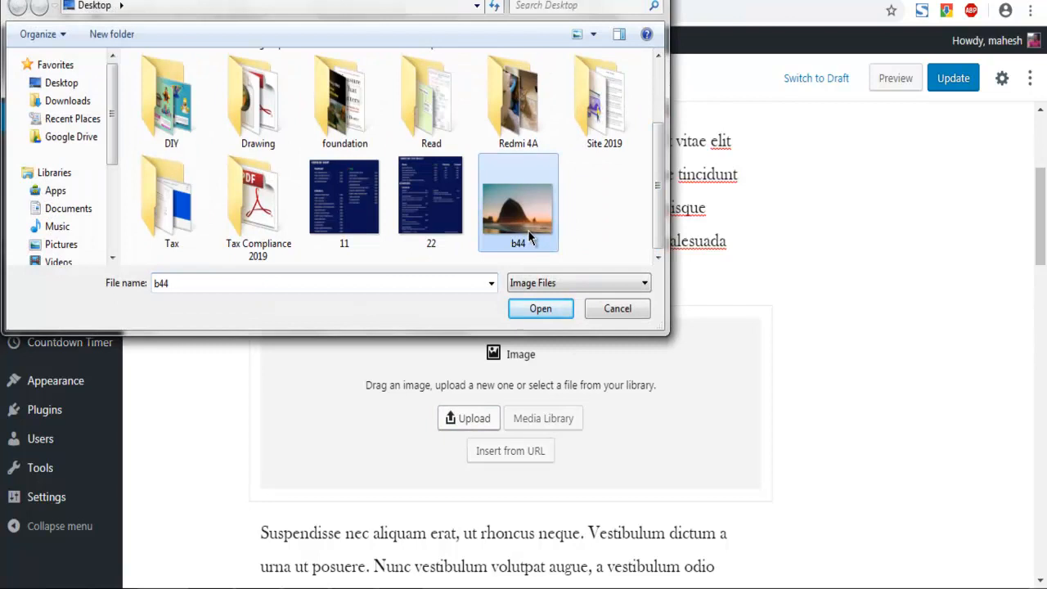
{"action": "left_click", "coordinate": [540, 308]}
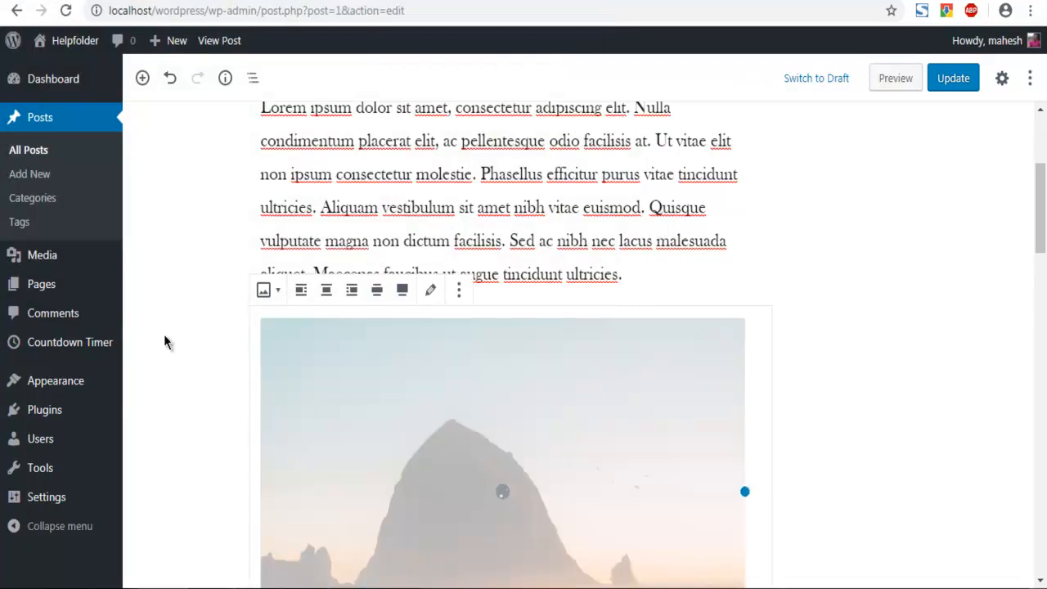
{"action": "scroll", "scroll_direction": "down", "scroll_amount": 3}
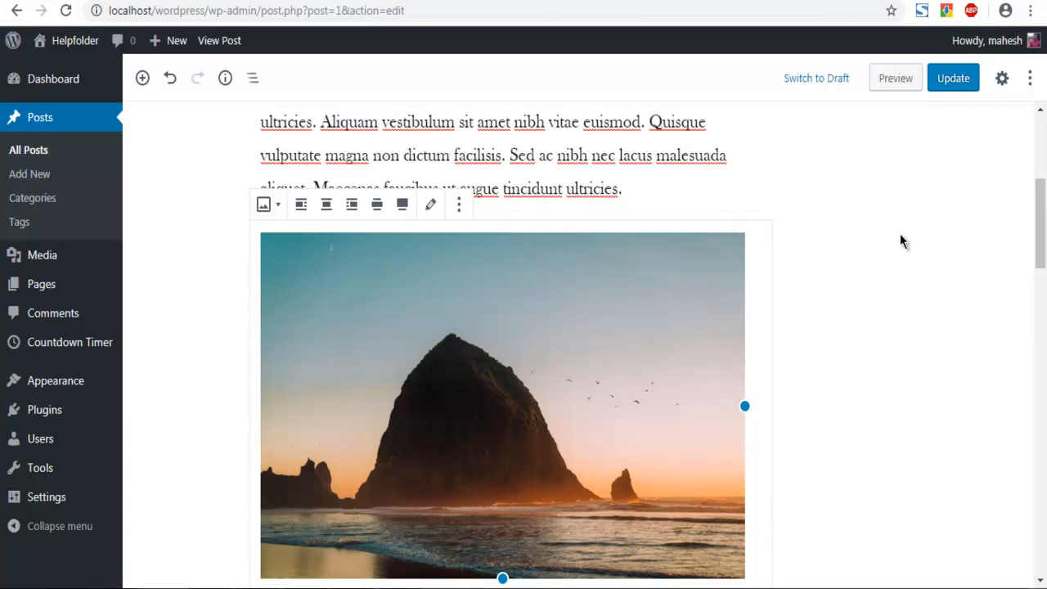
{"action": "mouse_move", "coordinate": [301, 204]}
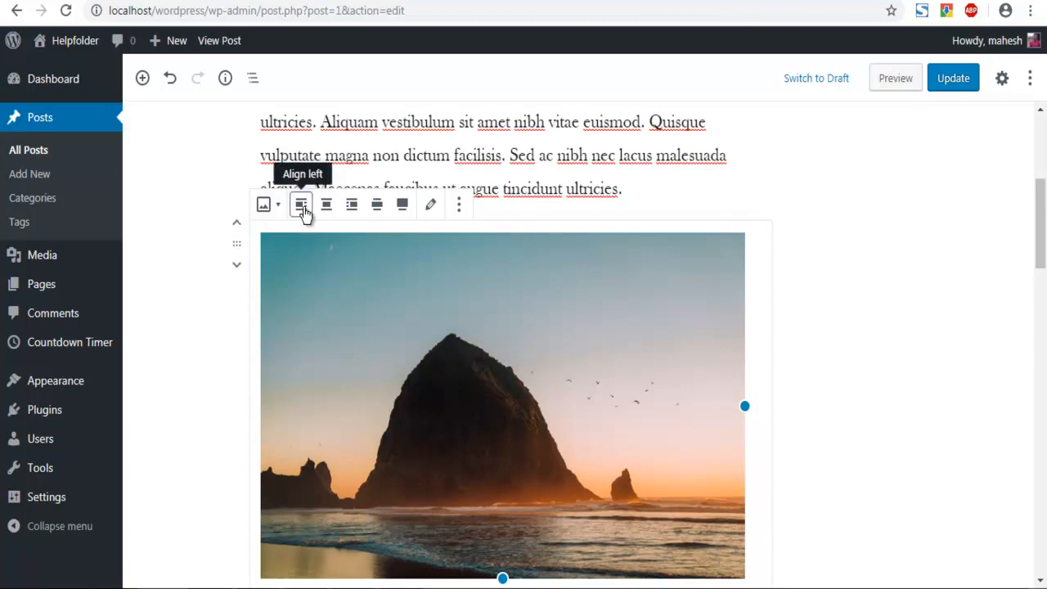
{"action": "mouse_move", "coordinate": [324, 205]}
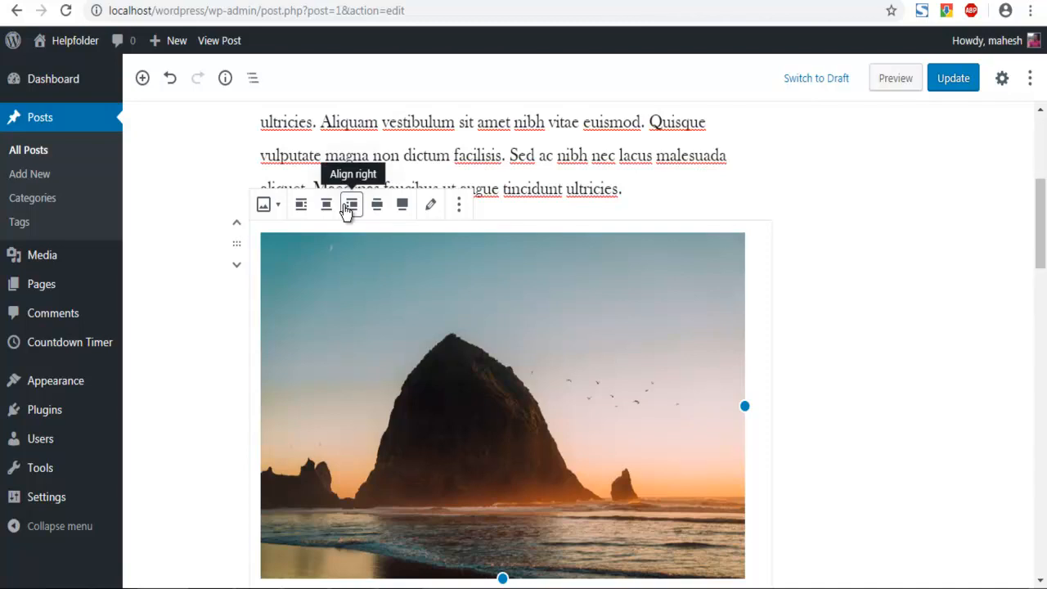
Step: Right-align the sunset image so the next paragraph wraps along its left side
{"action": "left_click", "coordinate": [350, 204]}
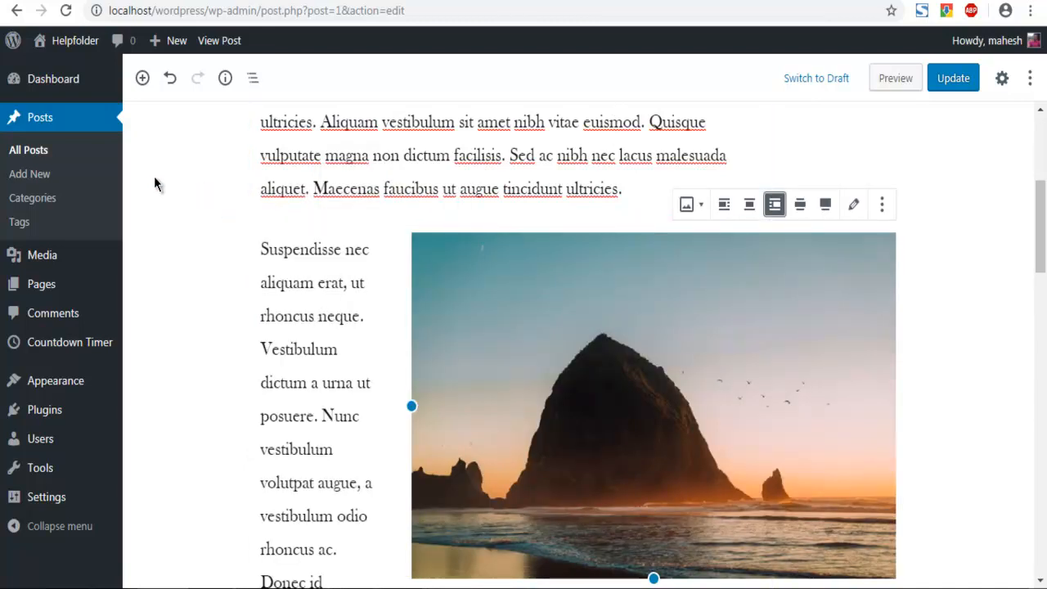
{"action": "scroll", "scroll_direction": "down", "scroll_amount": 3}
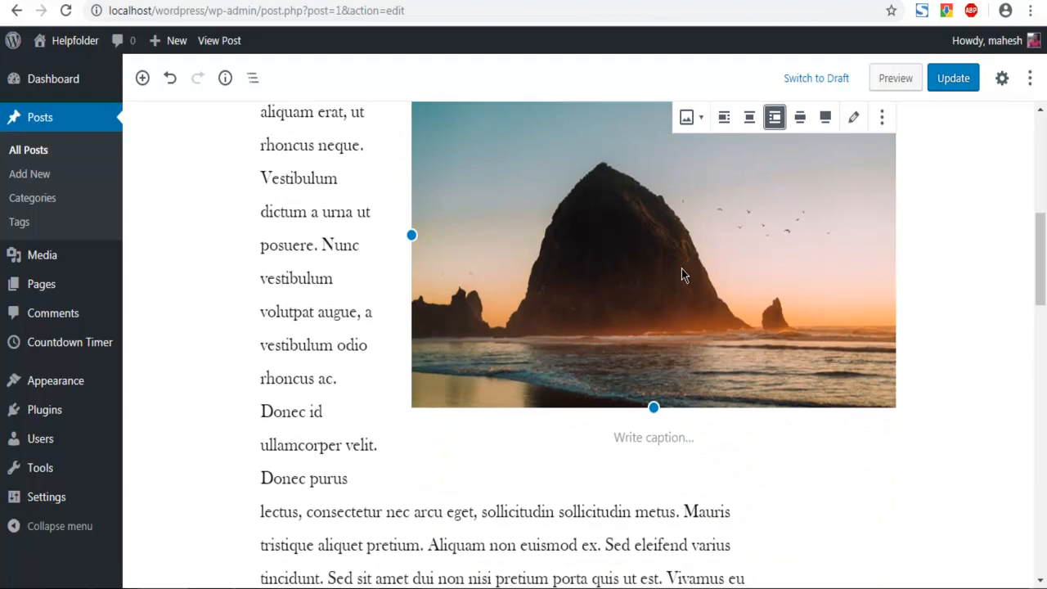
Step: Caption the sunset image 'Sunset in Beach'
{"action": "left_click", "coordinate": [653, 437]}
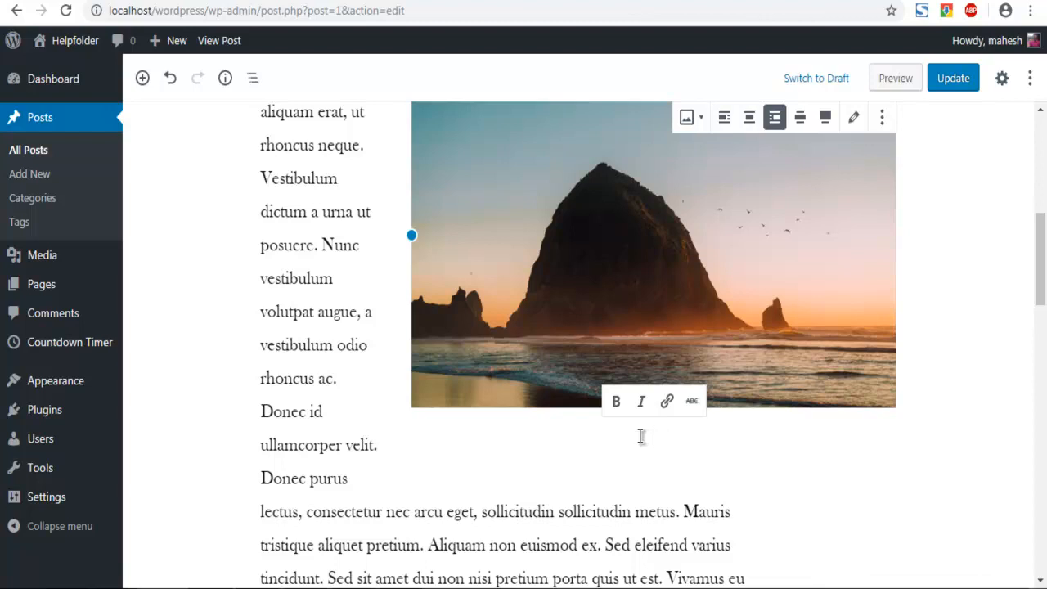
{"action": "type", "text": "Sunset in Beach"}
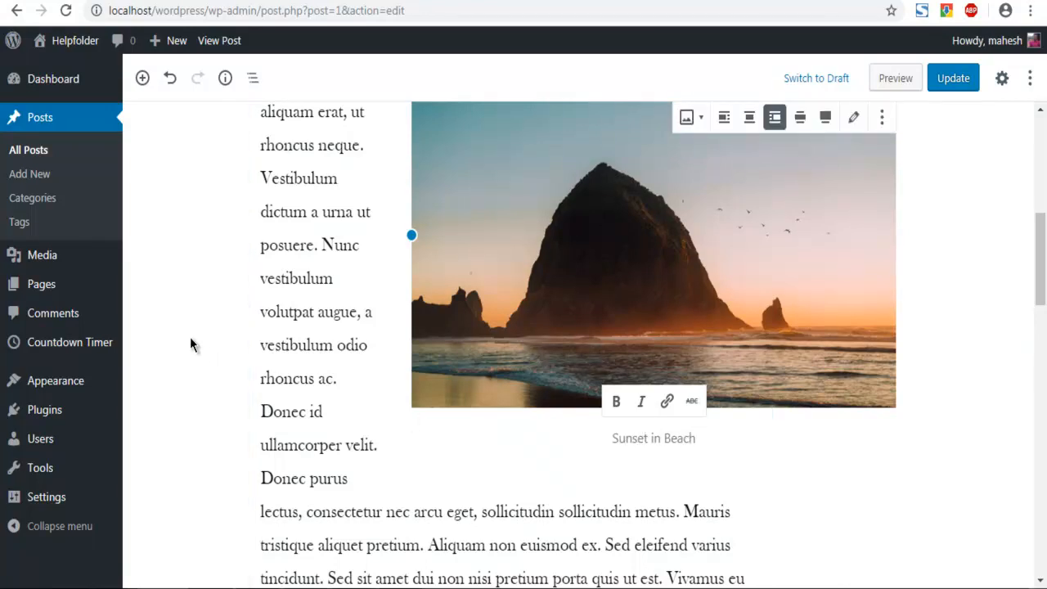
{"action": "scroll", "scroll_direction": "up", "scroll_amount": 3}
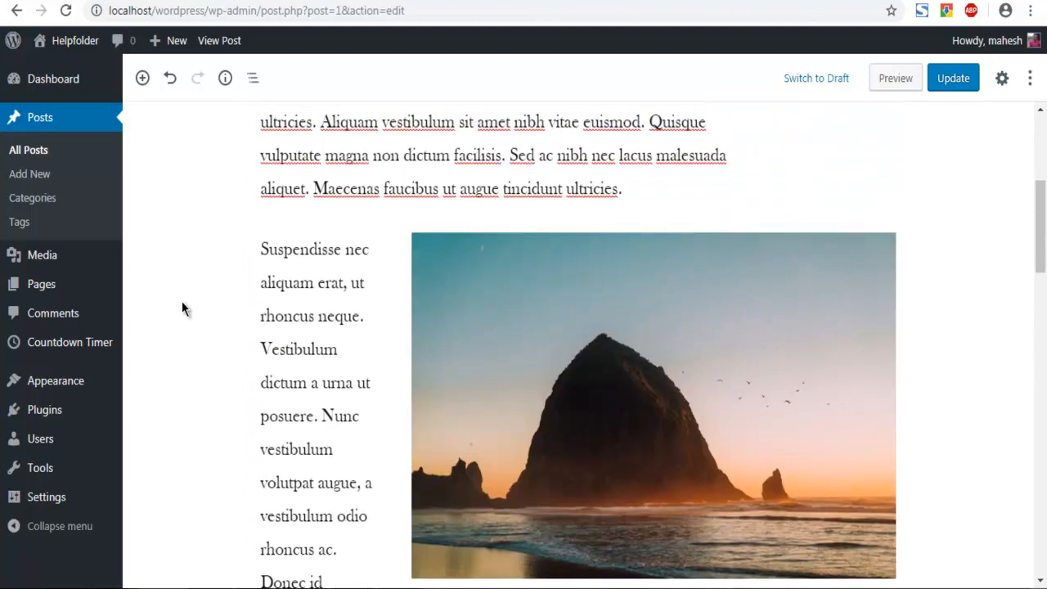
{"action": "scroll", "scroll_direction": "down", "scroll_amount": 3}
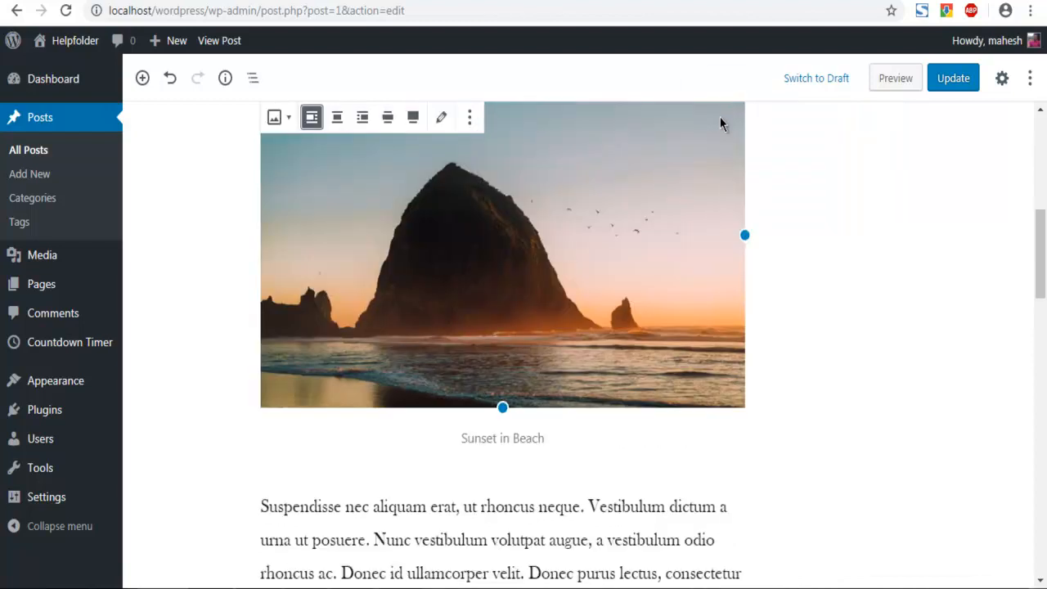
{"action": "scroll", "scroll_direction": "up", "scroll_amount": 3}
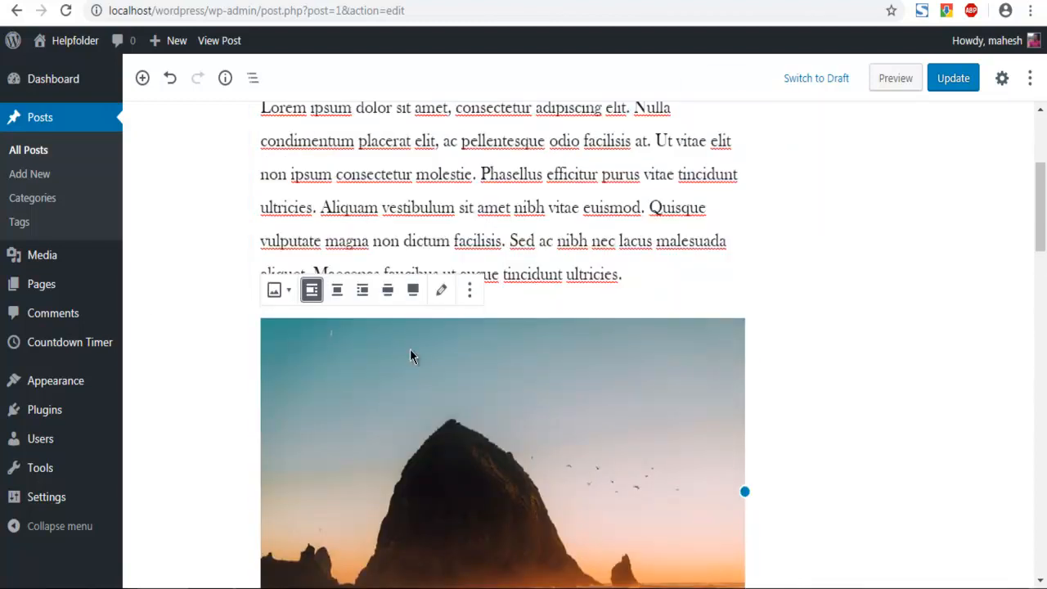
{"action": "scroll", "scroll_direction": "down", "scroll_amount": 3}
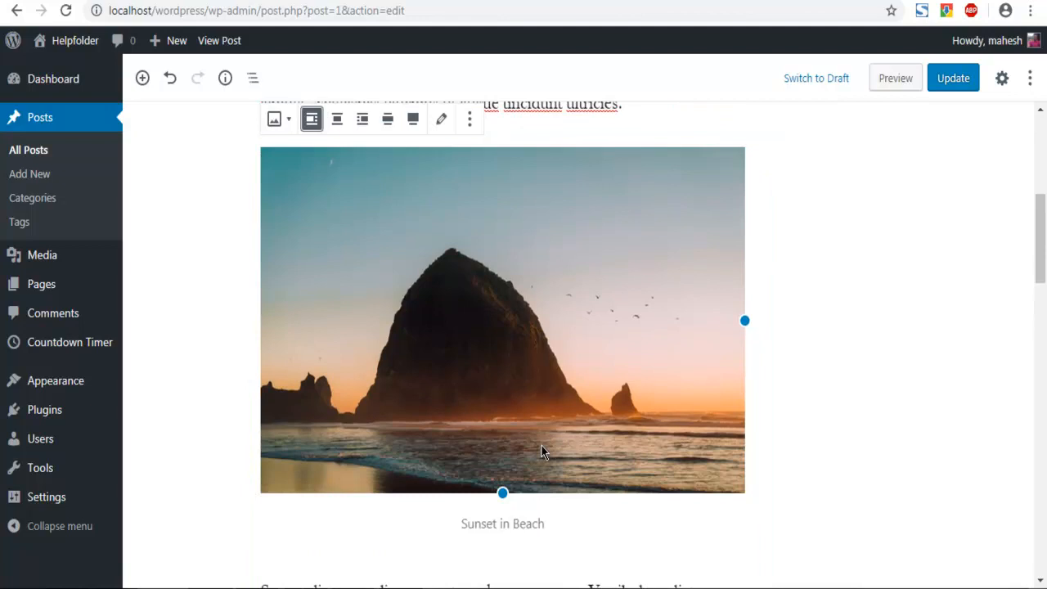
{"action": "scroll", "scroll_direction": "down", "scroll_amount": 3}
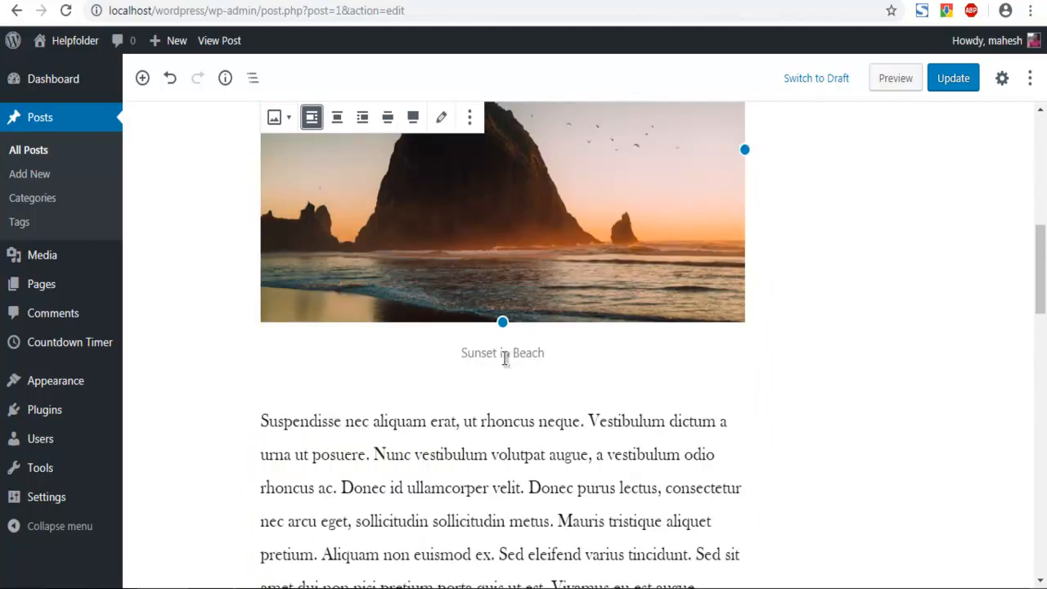
{"action": "mouse_move", "coordinate": [429, 331]}
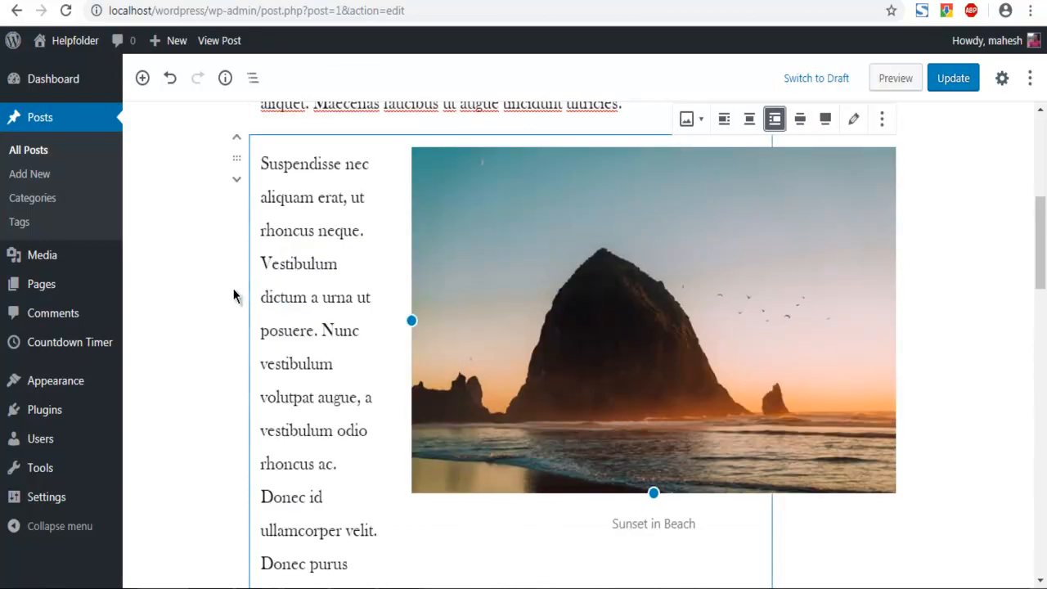
{"action": "left_click", "coordinate": [183, 265]}
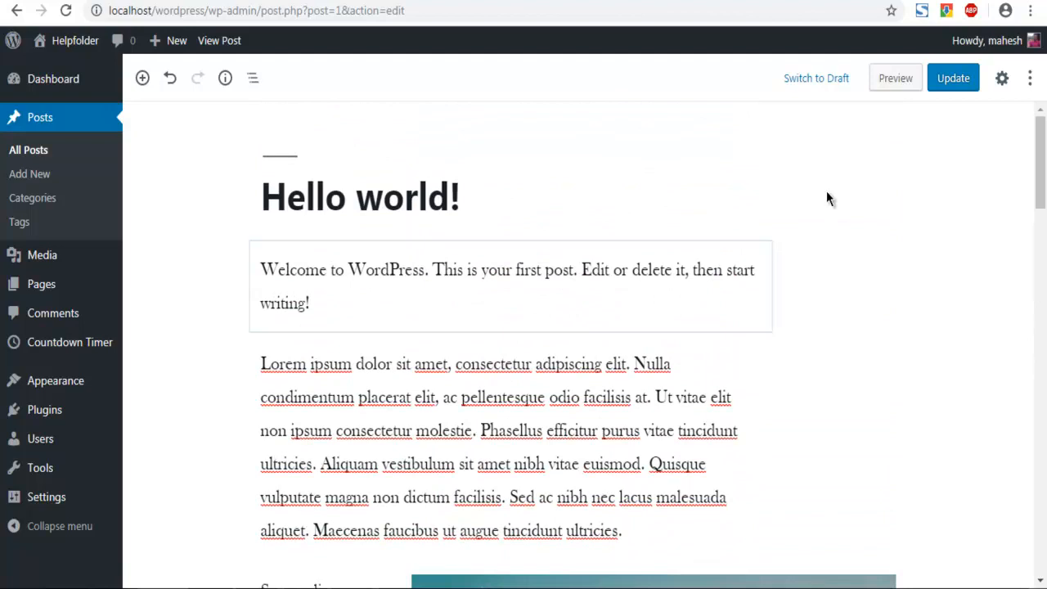
Step: Update the post and view the published 'Hello world!' page on the live site
{"action": "left_click", "coordinate": [952, 79]}
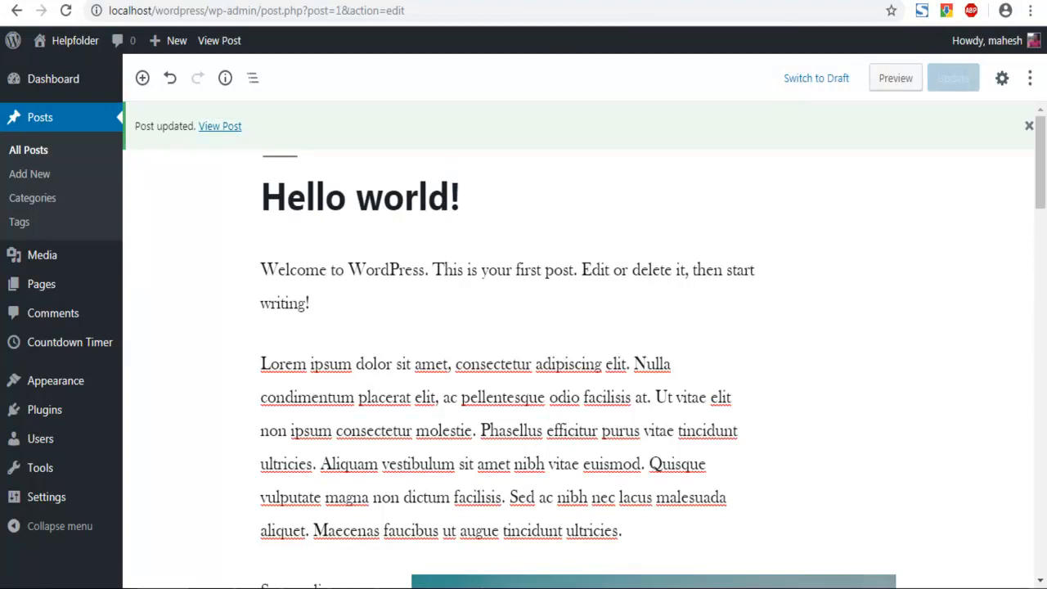
{"action": "left_click", "coordinate": [219, 126]}
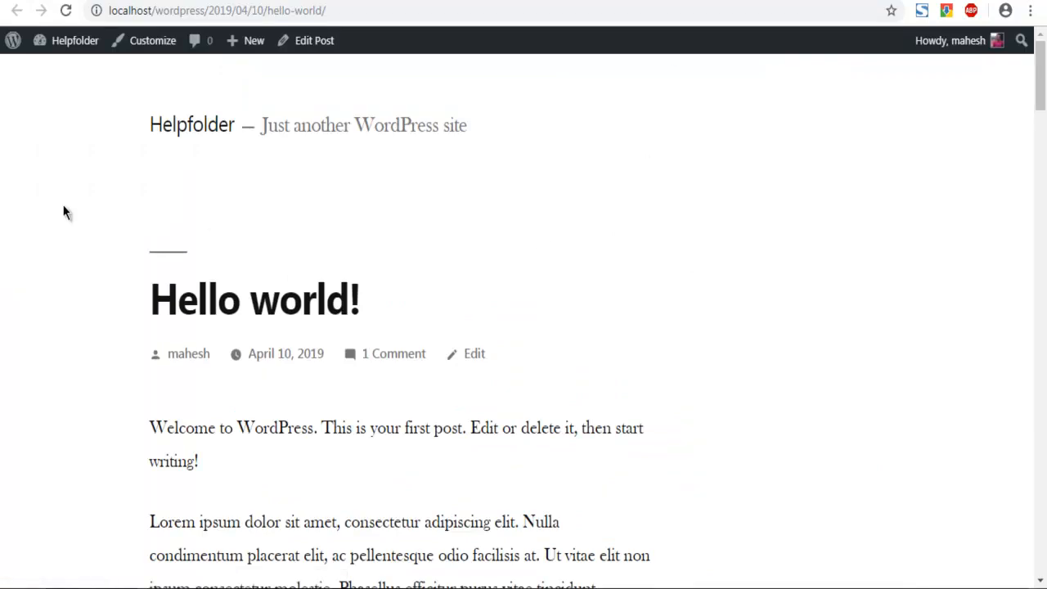
{"action": "scroll", "scroll_direction": "down", "scroll_amount": 3}
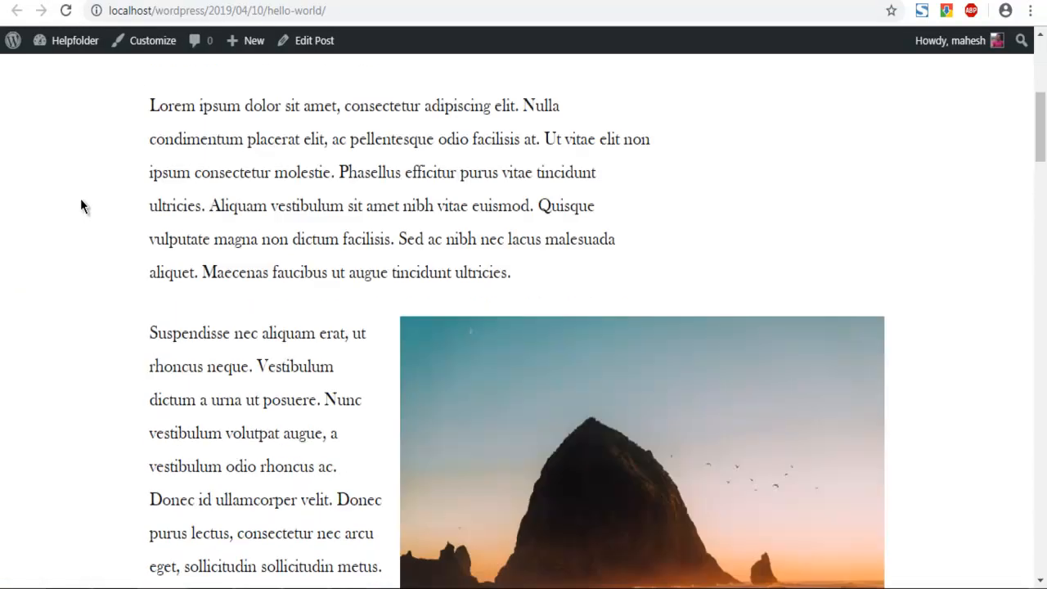
{"action": "scroll", "scroll_direction": "down", "scroll_amount": 3}
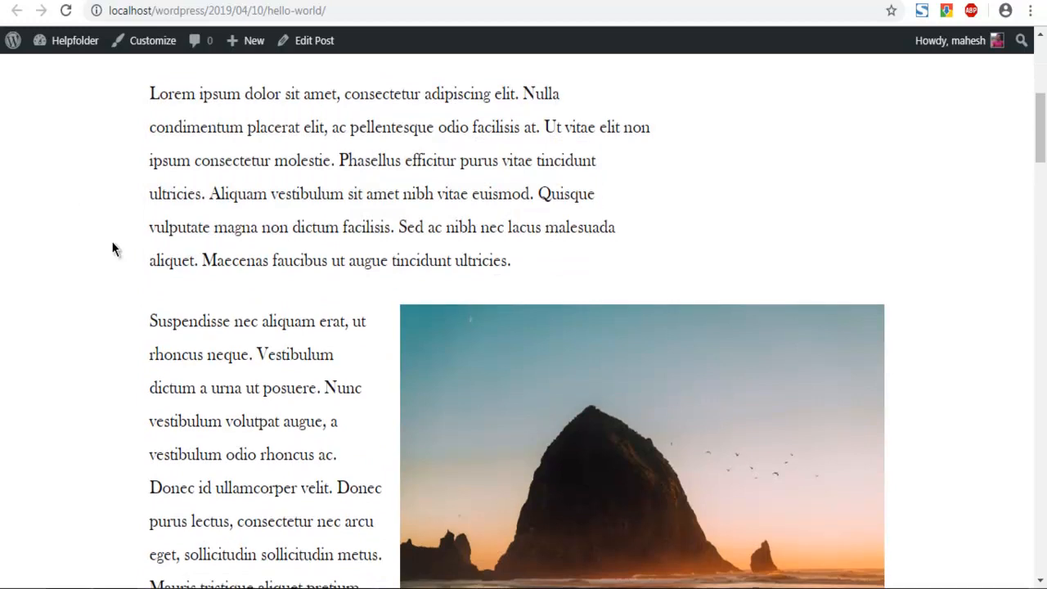
{"action": "left_click_drag", "start_coordinate": [149, 93], "coordinate": [397, 127]}
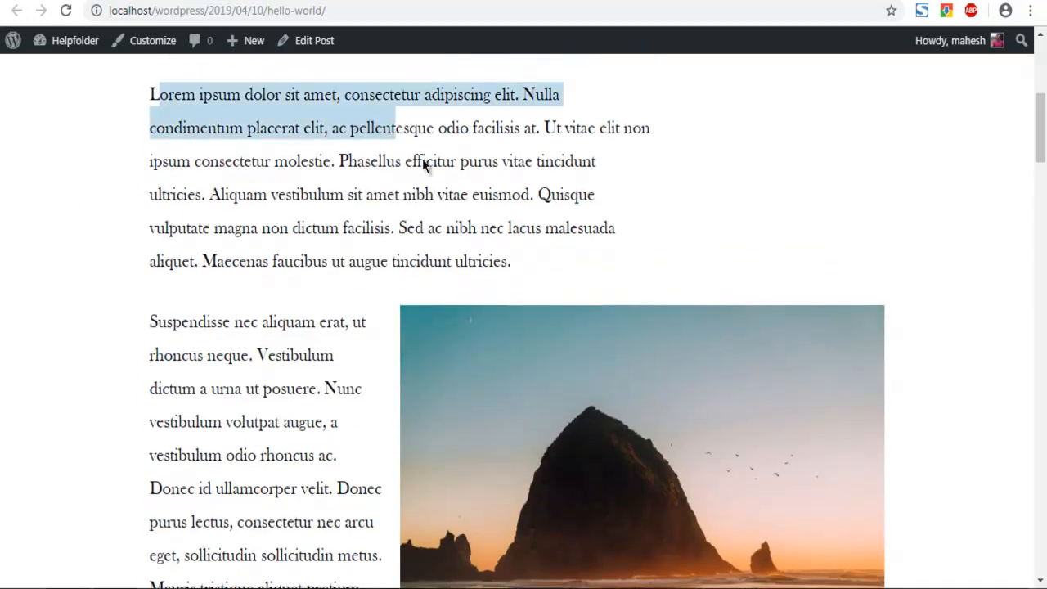
{"action": "scroll", "scroll_direction": "down", "scroll_amount": 3}
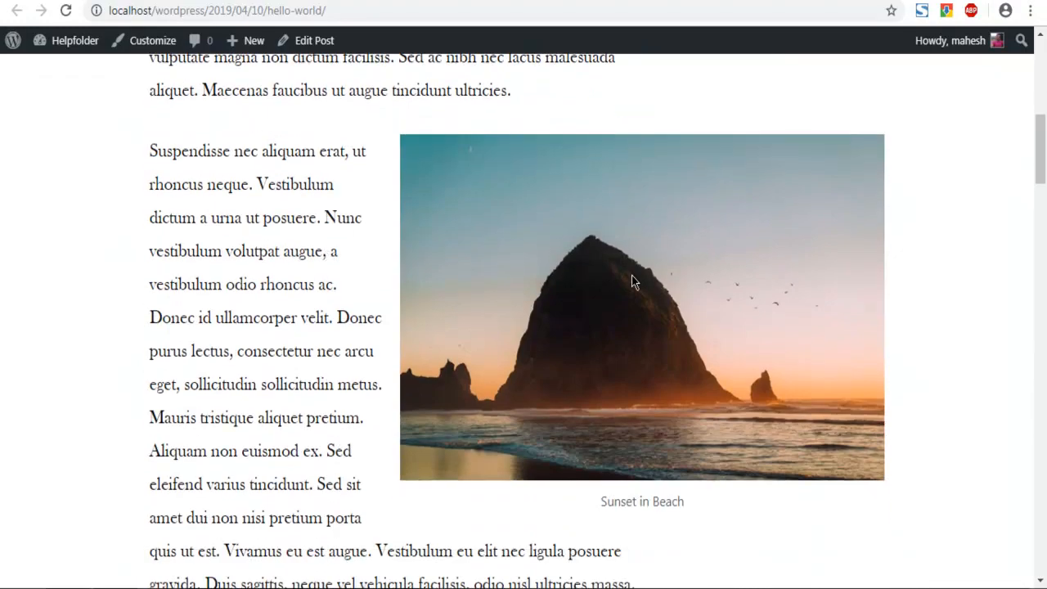
{"action": "scroll", "scroll_direction": "down", "scroll_amount": 3}
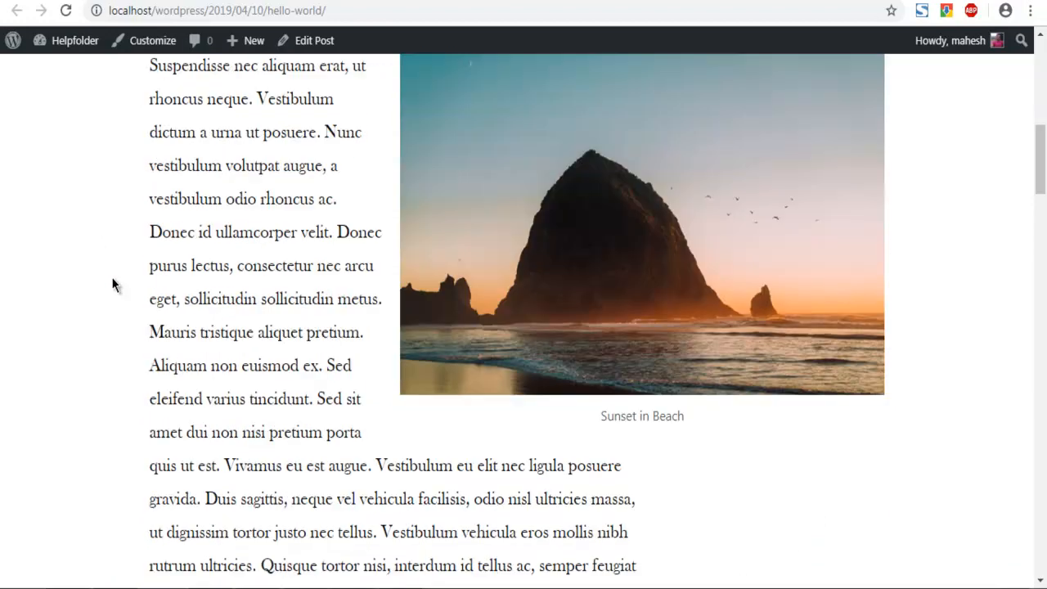
{"action": "mouse_move", "coordinate": [833, 190]}
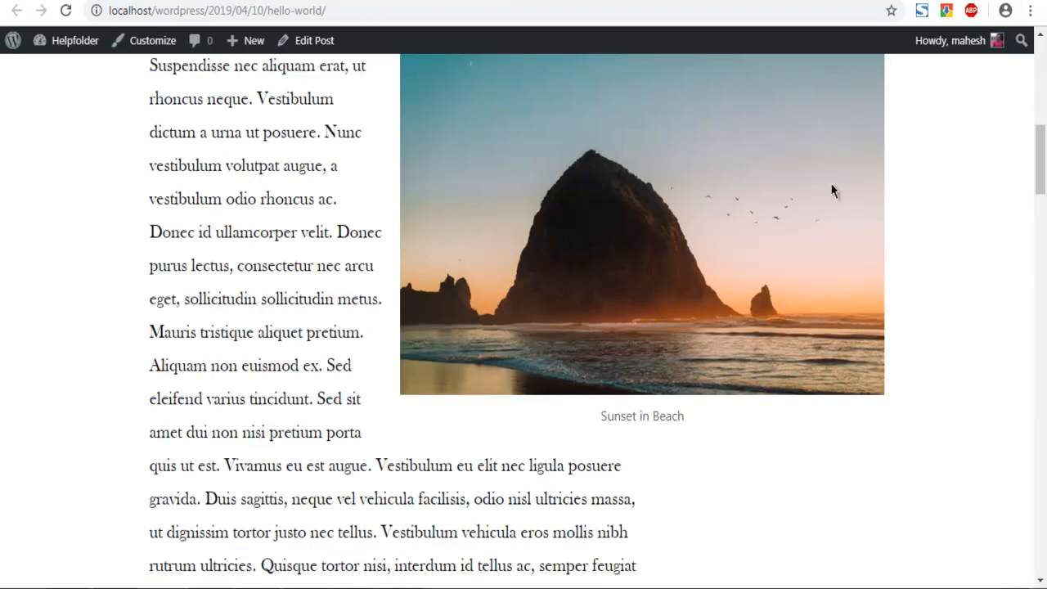
{"action": "mouse_move", "coordinate": [661, 179]}
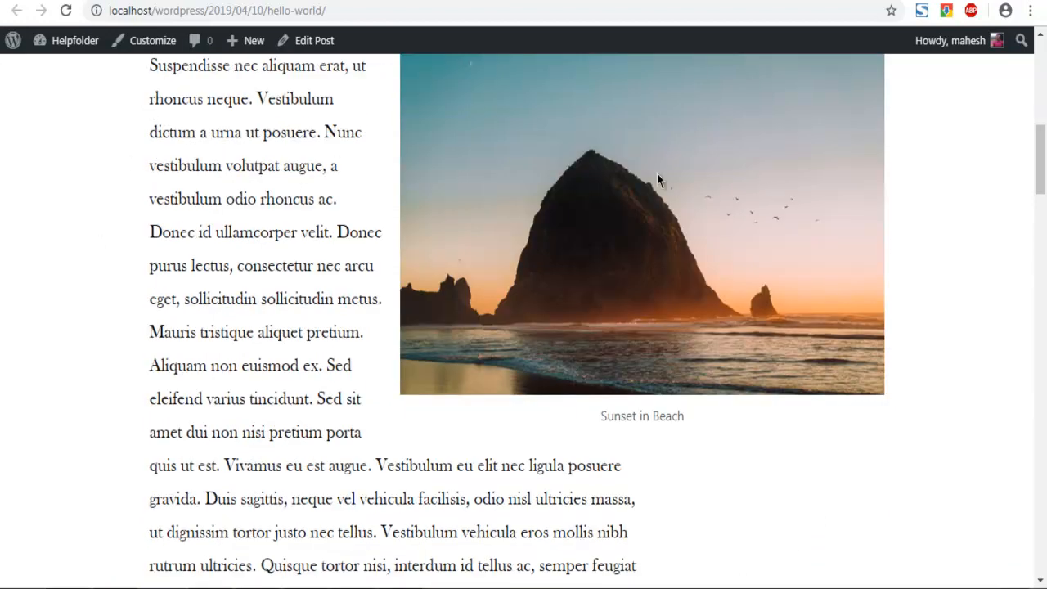
{"action": "mouse_move", "coordinate": [347, 314]}
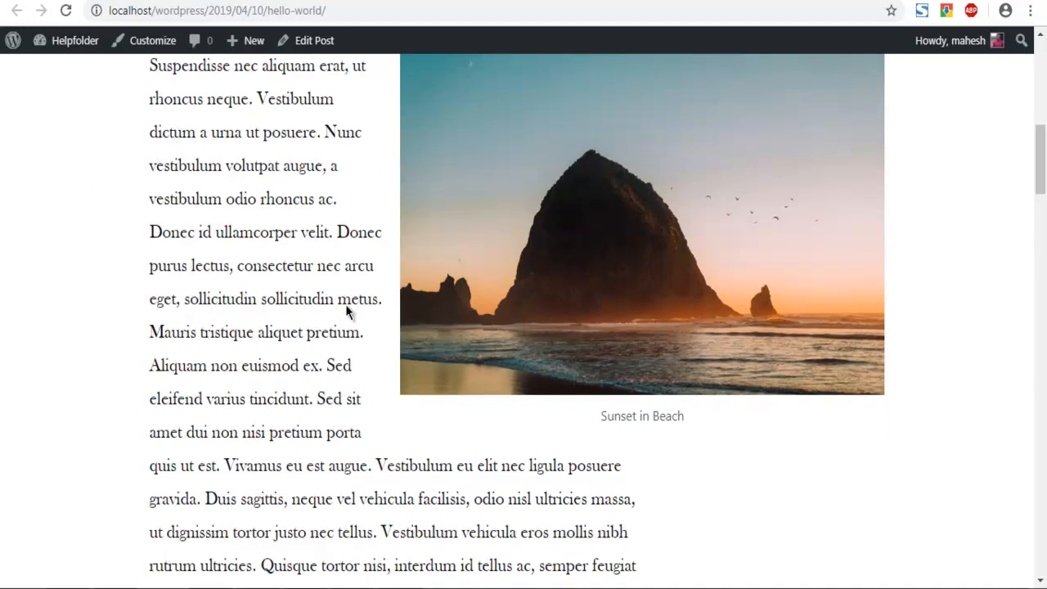
{"action": "scroll", "scroll_direction": "down", "scroll_amount": 3}
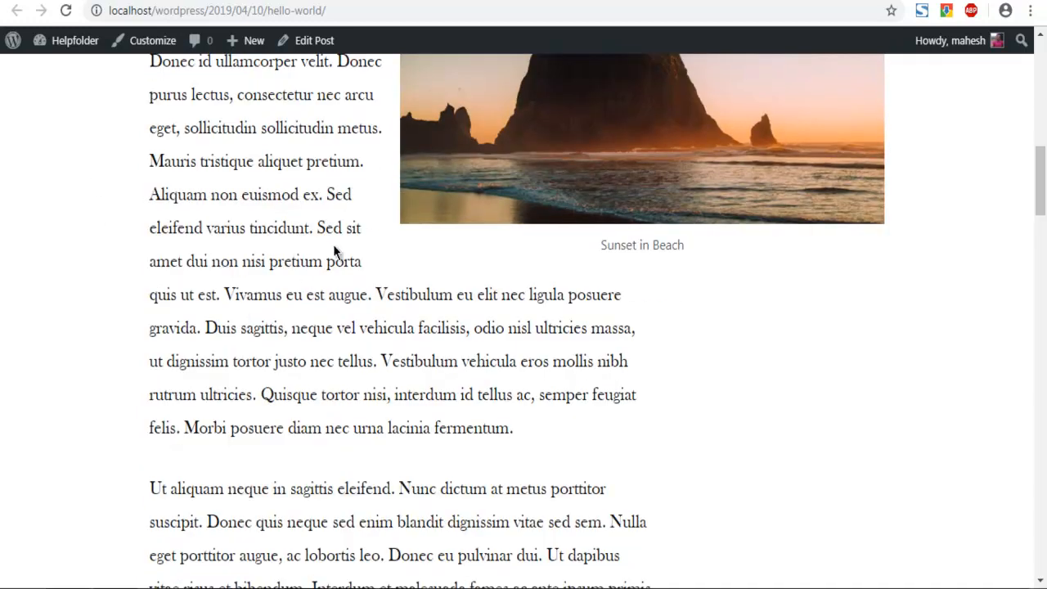
{"action": "scroll", "scroll_direction": "up", "scroll_amount": 3}
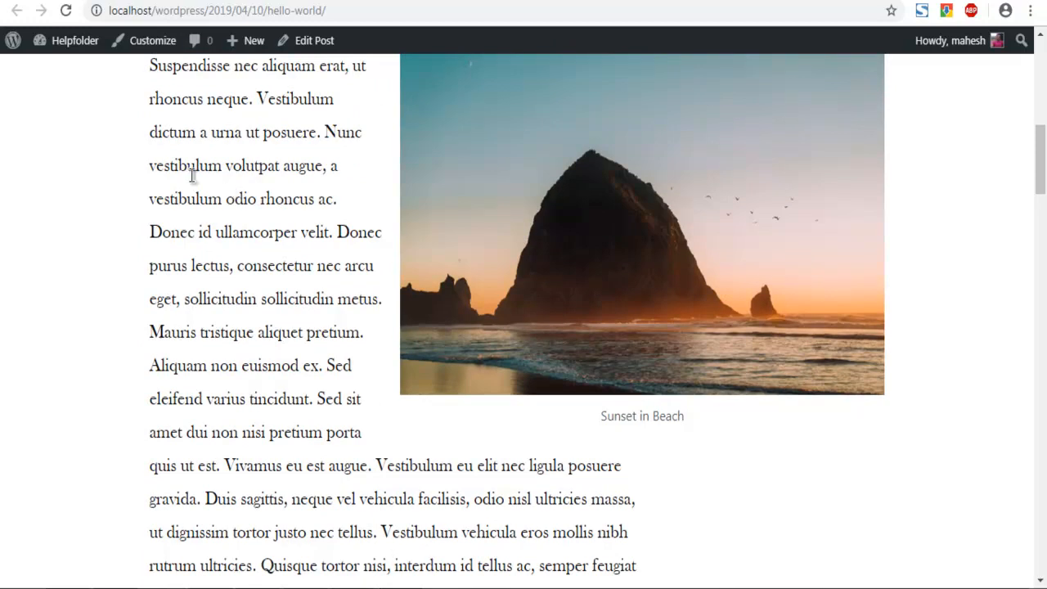
{"action": "mouse_move", "coordinate": [523, 121]}
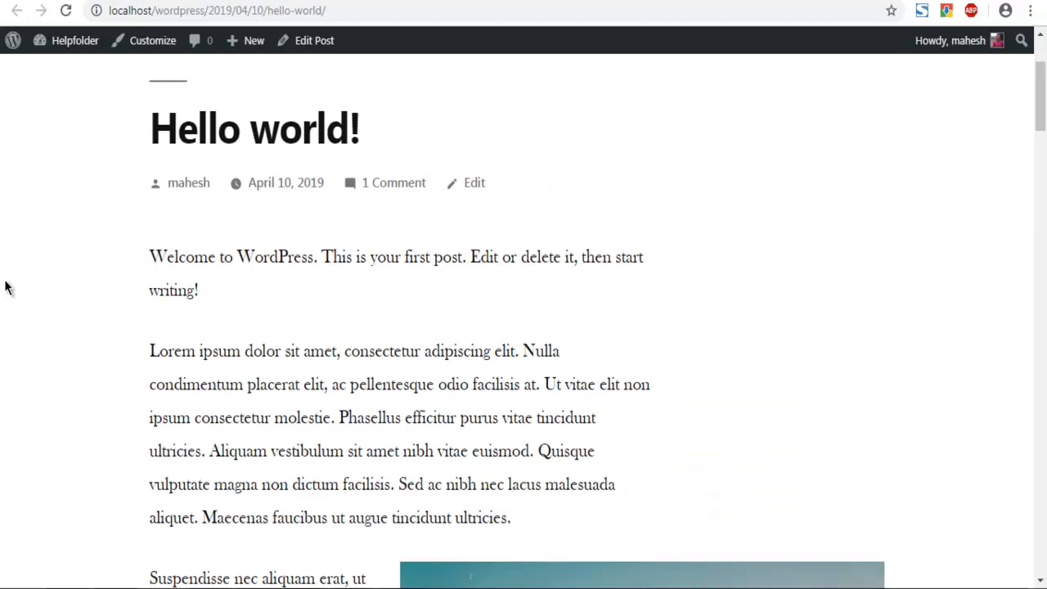
{"action": "scroll", "scroll_direction": "down", "scroll_amount": 3}
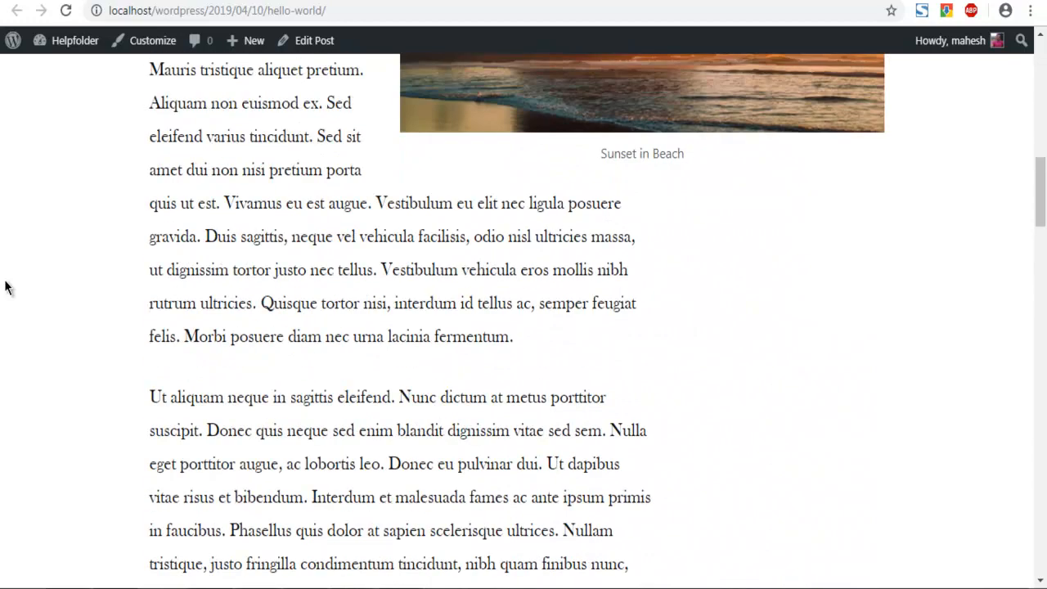
{"action": "scroll", "scroll_direction": "up", "scroll_amount": 3}
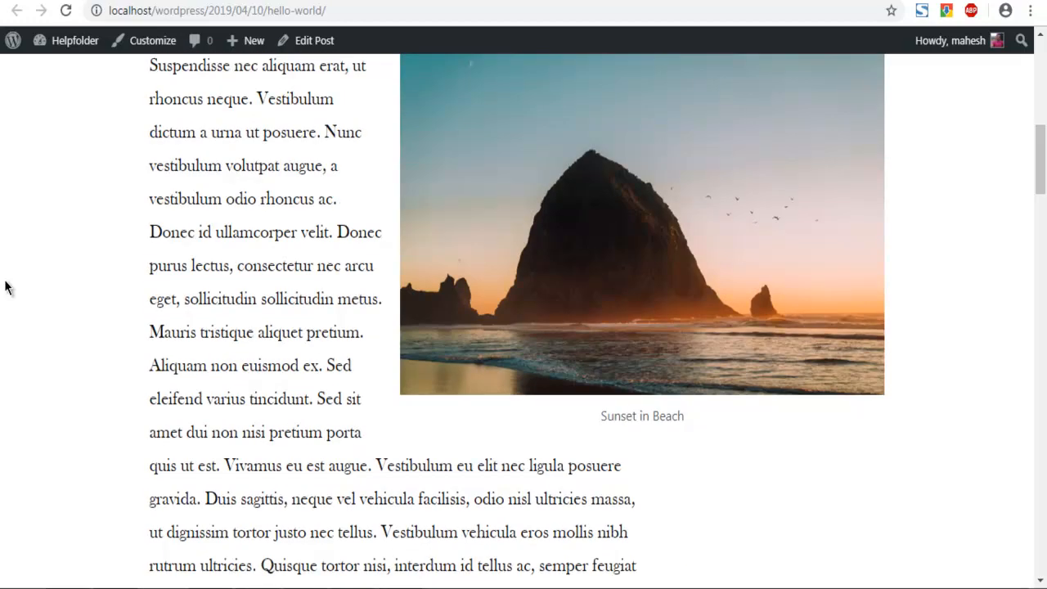